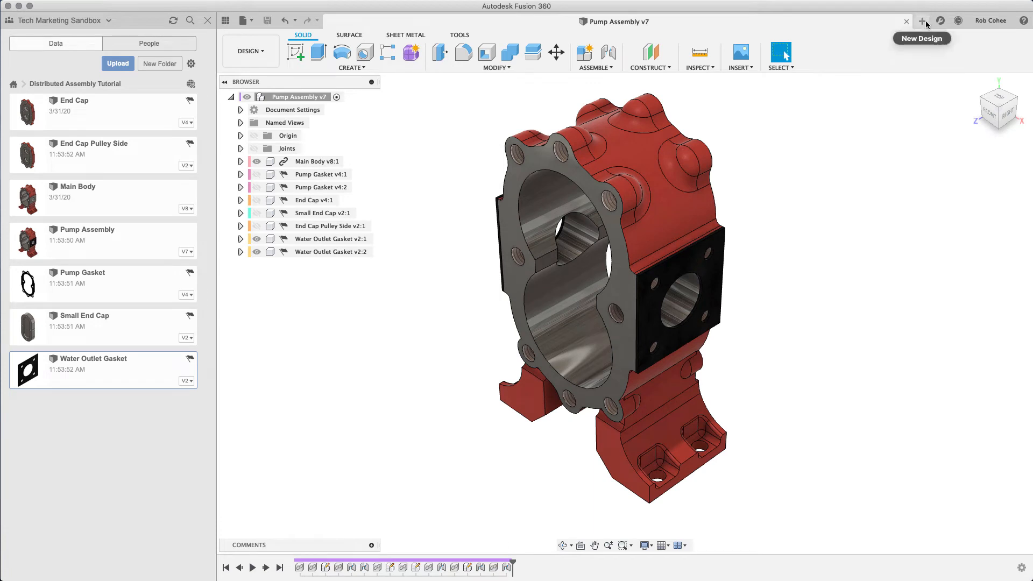
Save a blank new design as 'Water Inlet / Outlet', then close its tab.
left_click(921, 20)
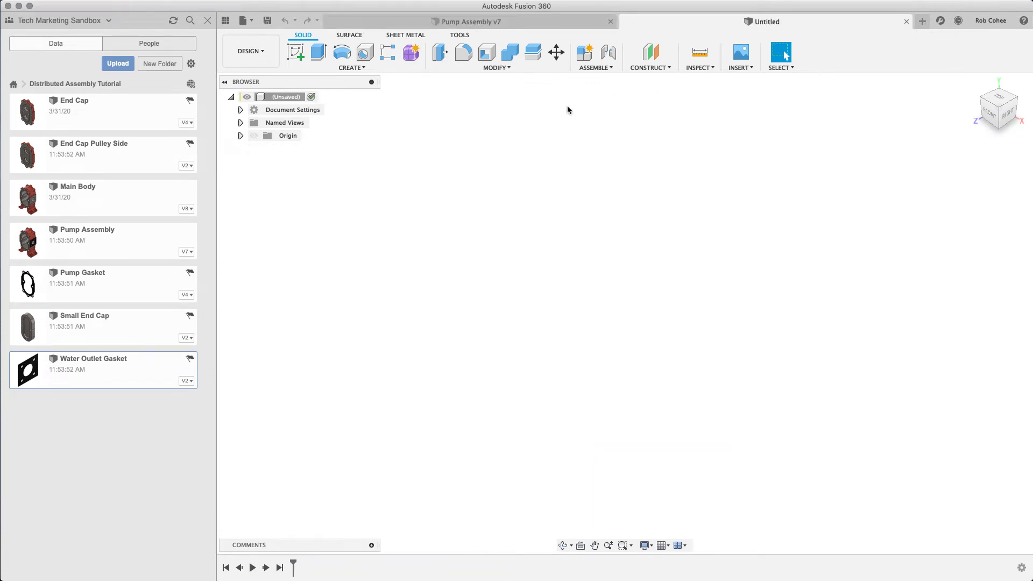
left_click(267, 21)
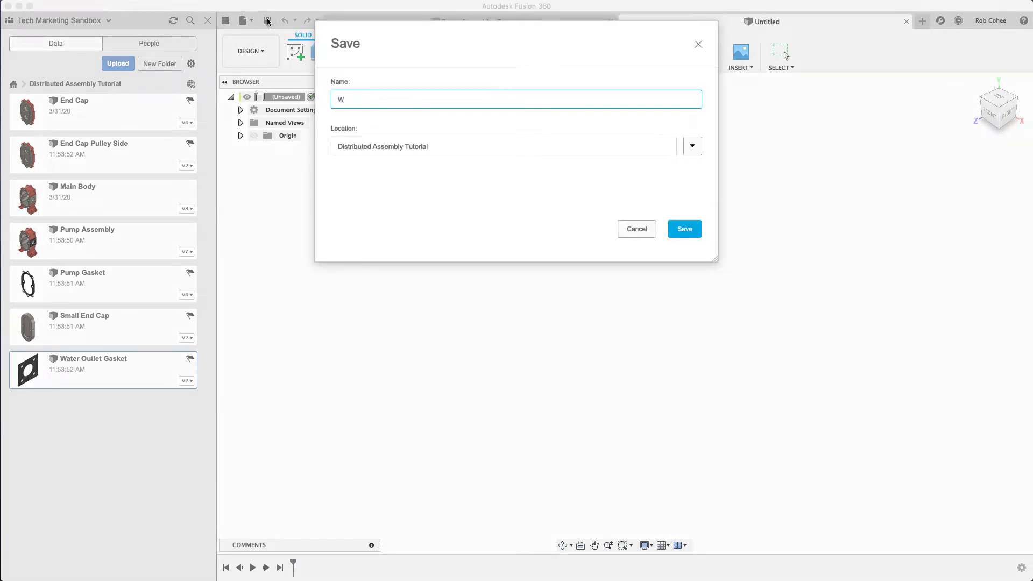
type("ater Inlet /")
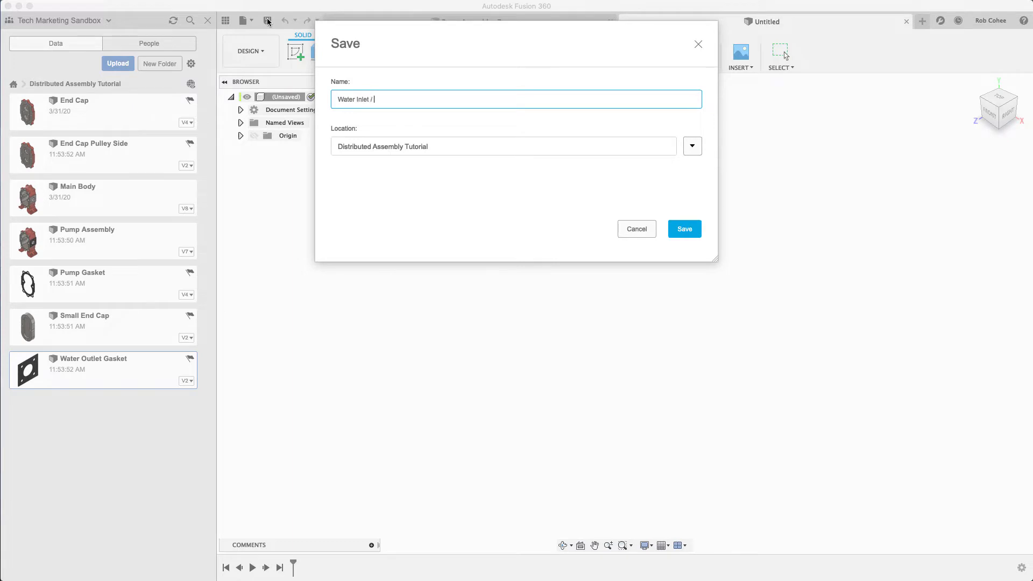
left_click(684, 229)
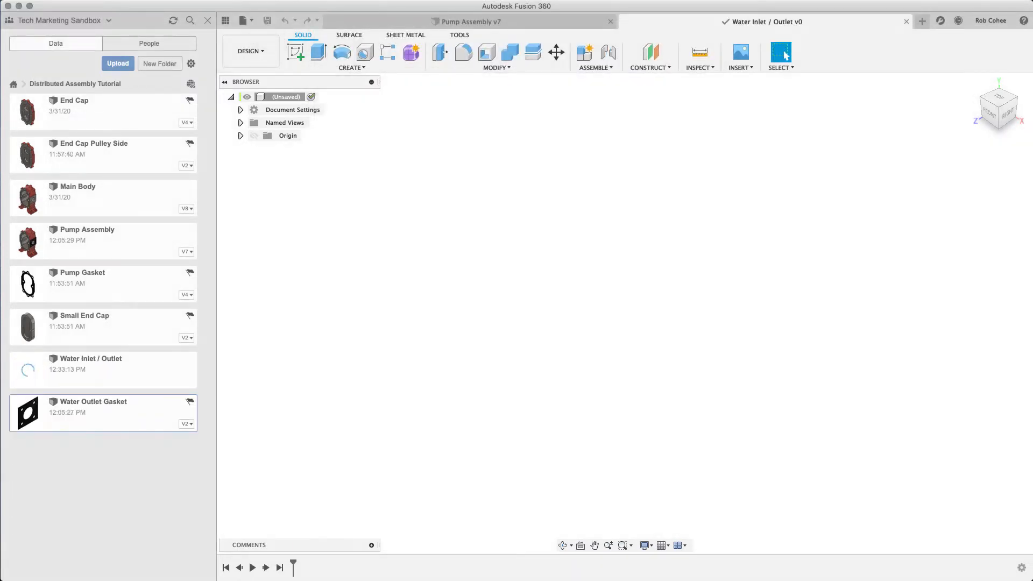
left_click(470, 22)
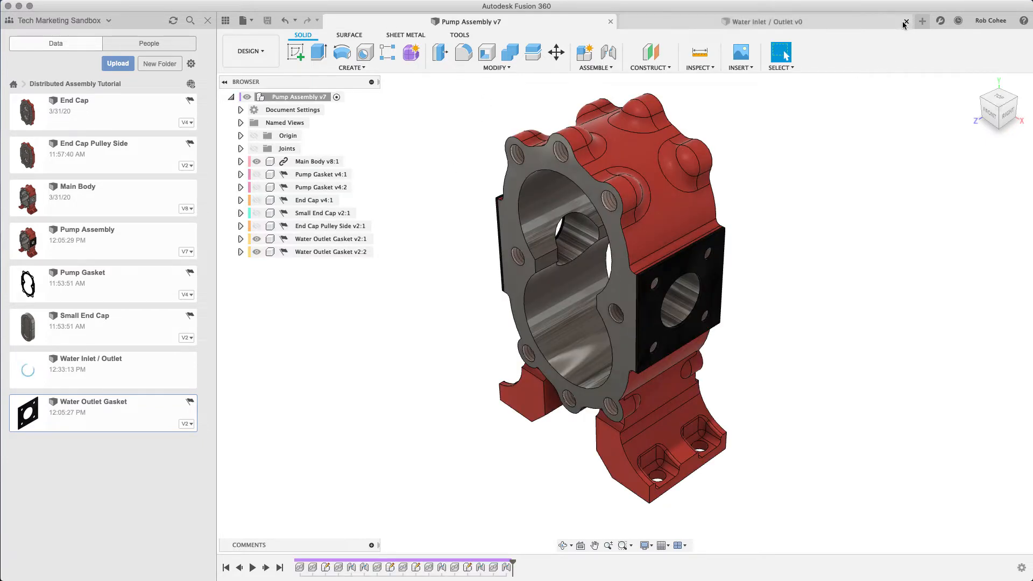
left_click(905, 21)
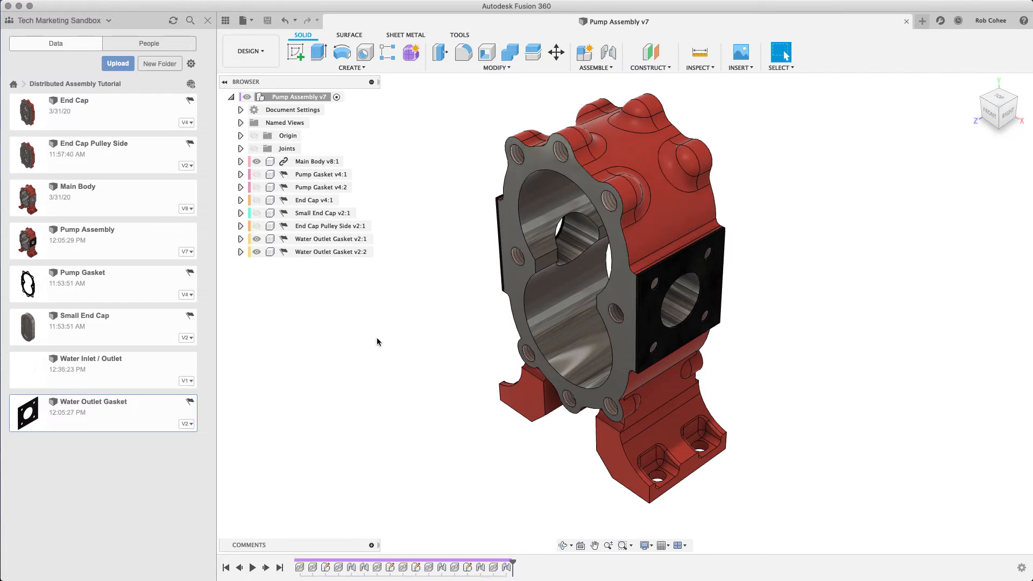
mouse_move(139, 366)
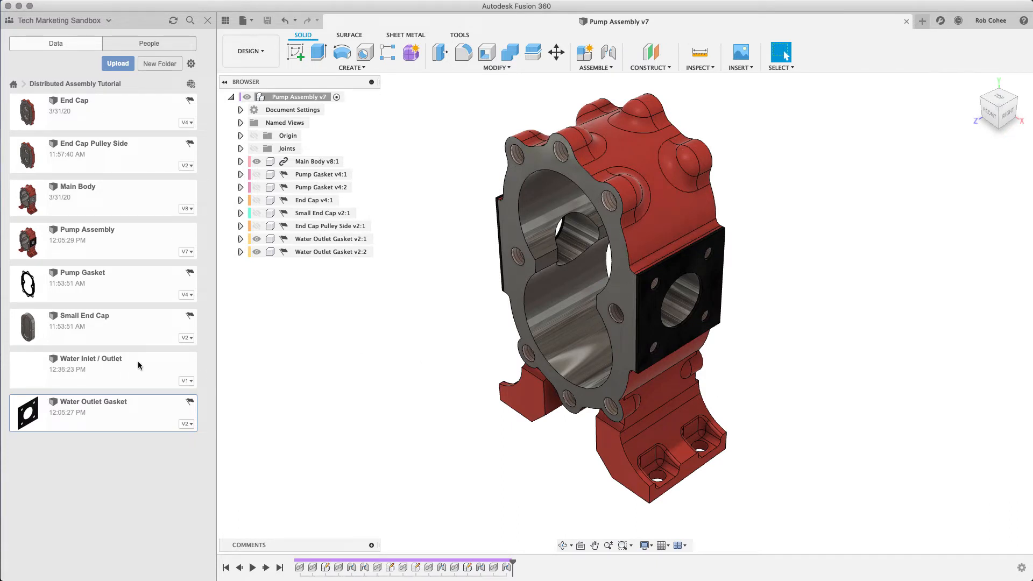
Insert Water Inlet / Outlet, edit it in place, and sketch a projection of the gasket face.
left_click(102, 363)
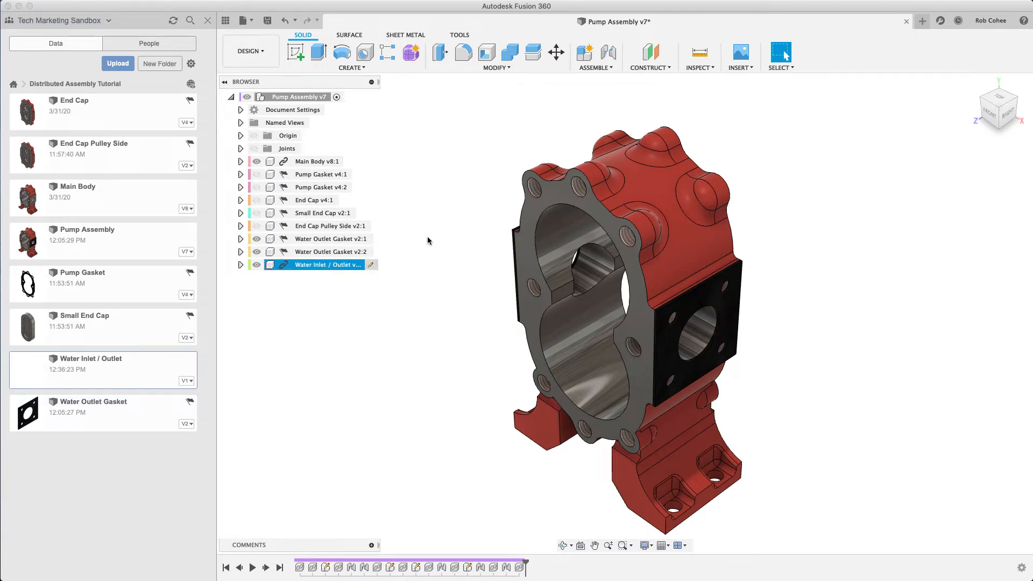
double_click(325, 264)
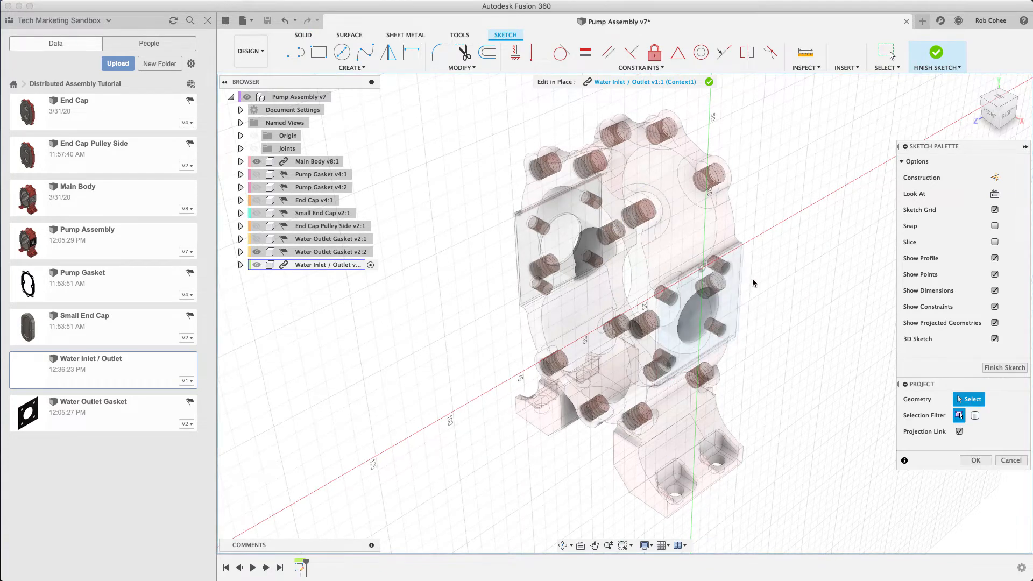
left_click(695, 313)
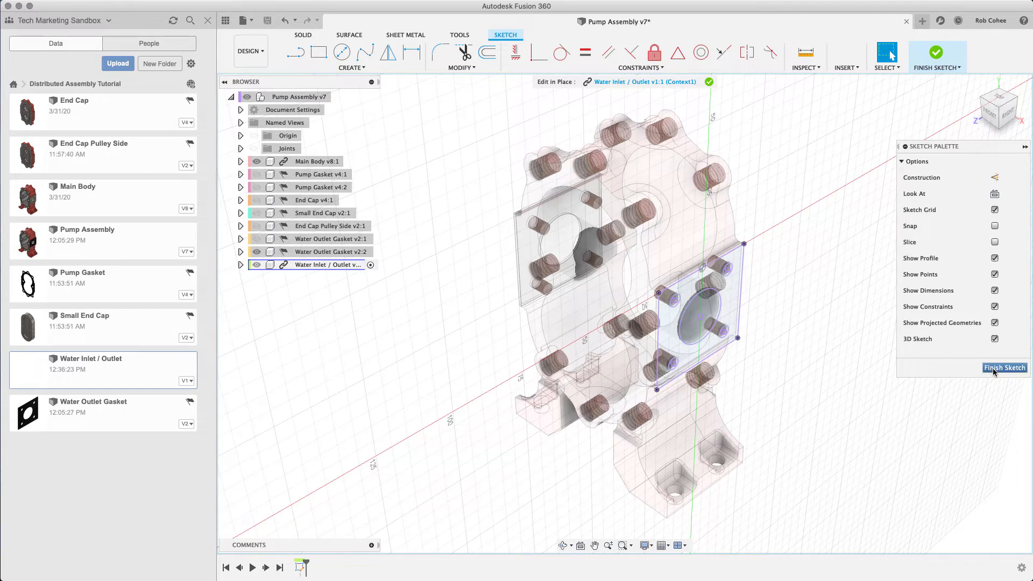
left_click(1004, 367)
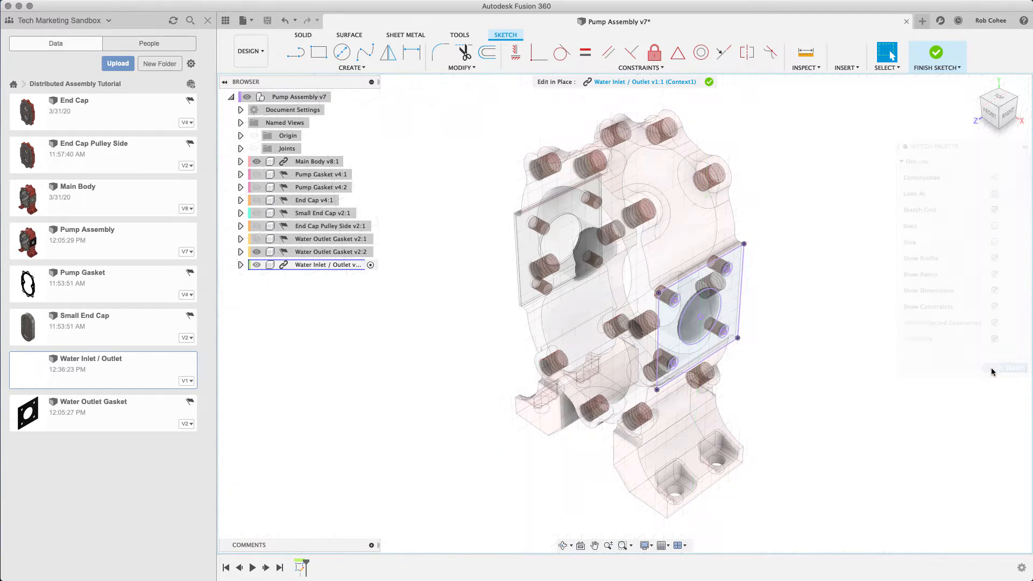
left_click(937, 53)
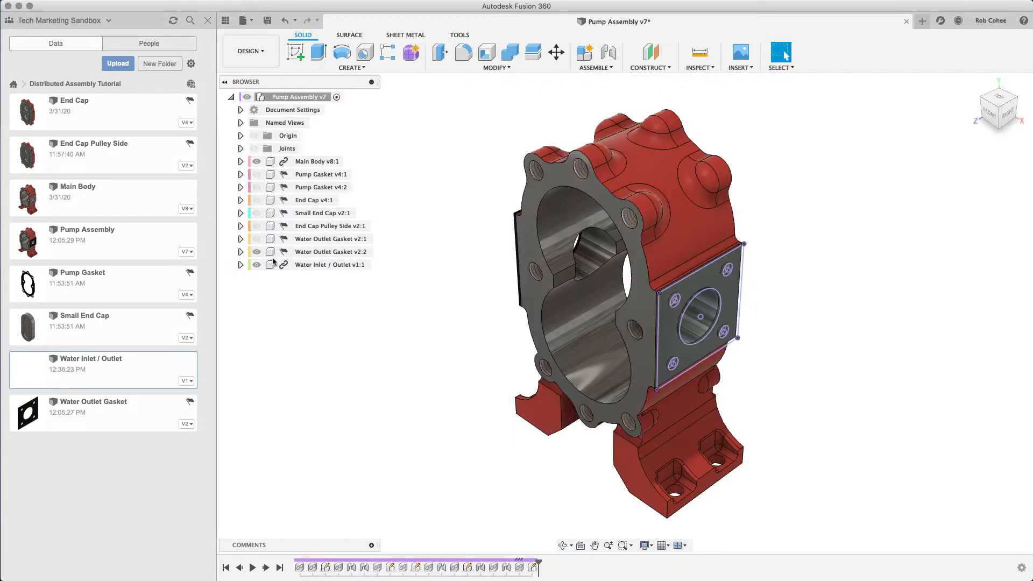
Unhide the hidden Pump Assembly components from the Browser and save a new version.
left_click(331, 238)
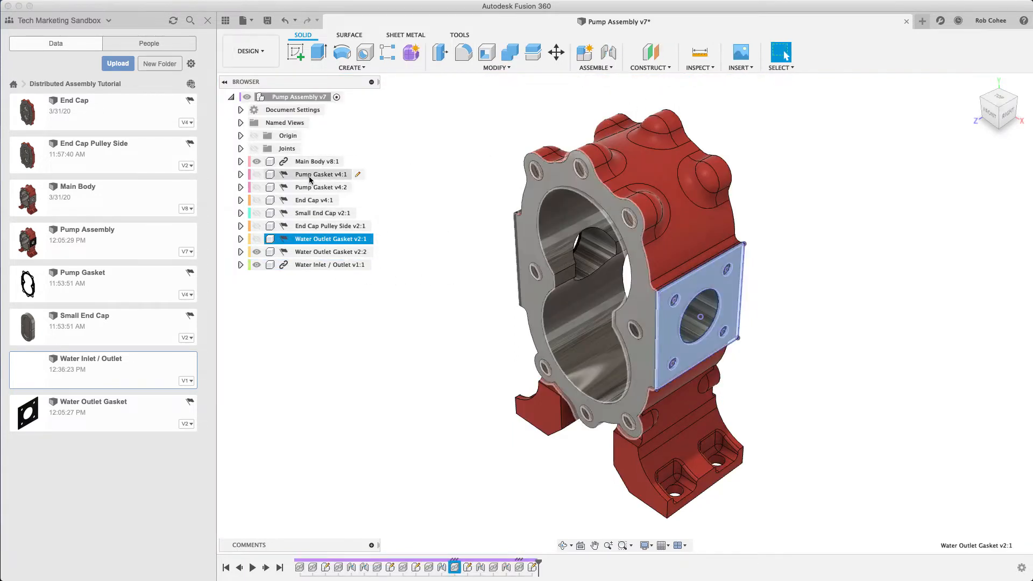
right_click(321, 174)
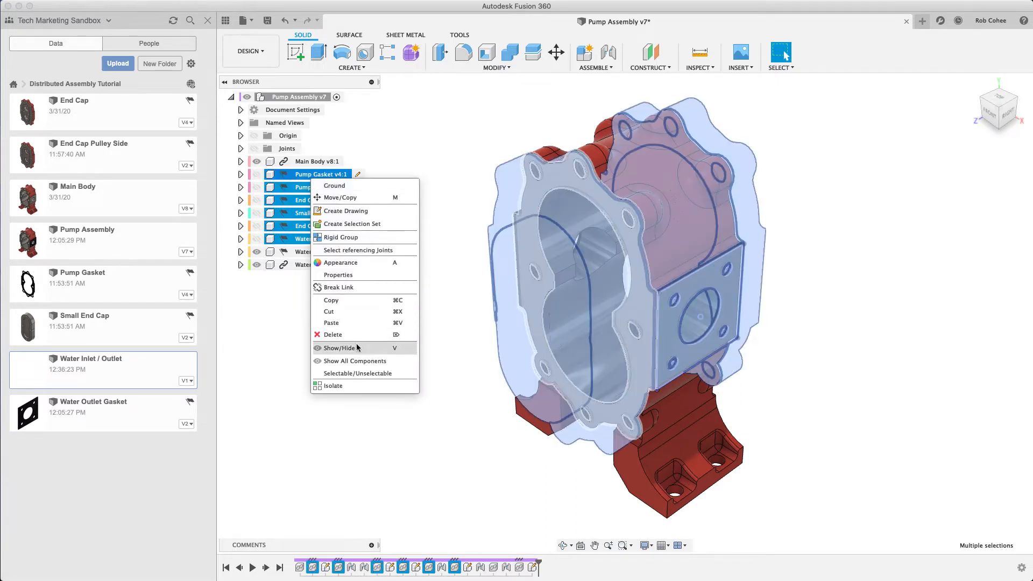
left_click(340, 349)
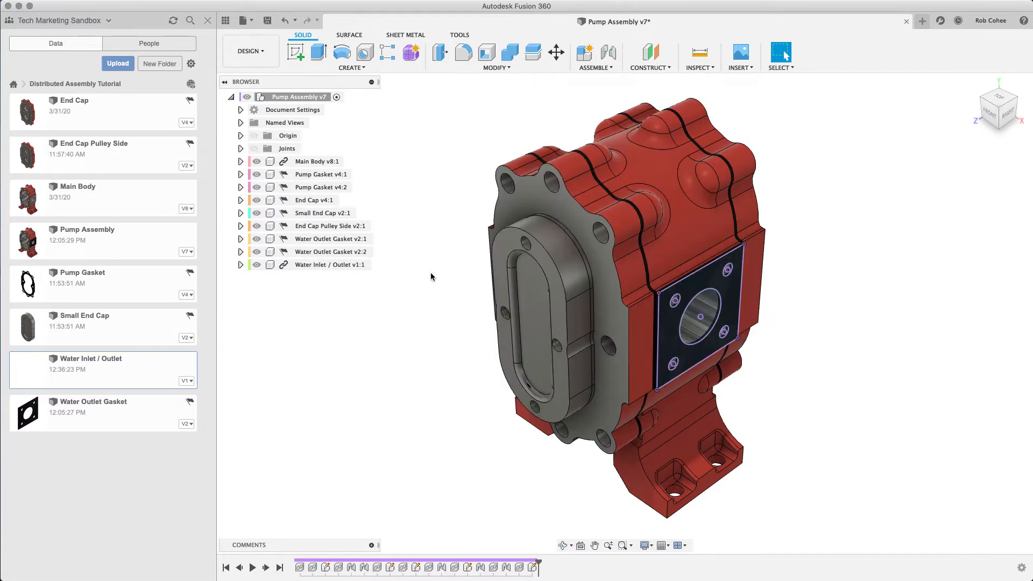
mouse_move(267, 20)
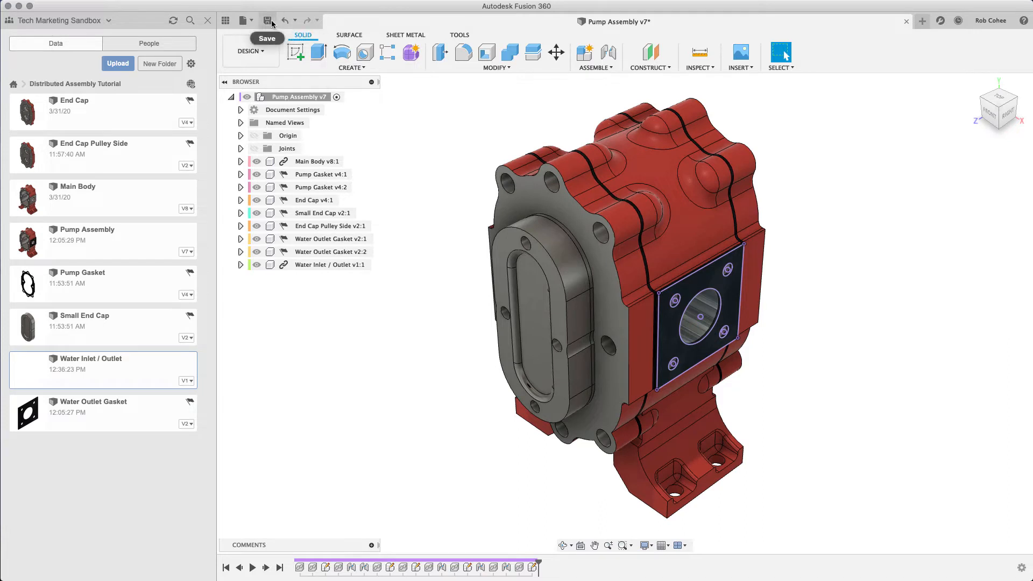
left_click(268, 21)
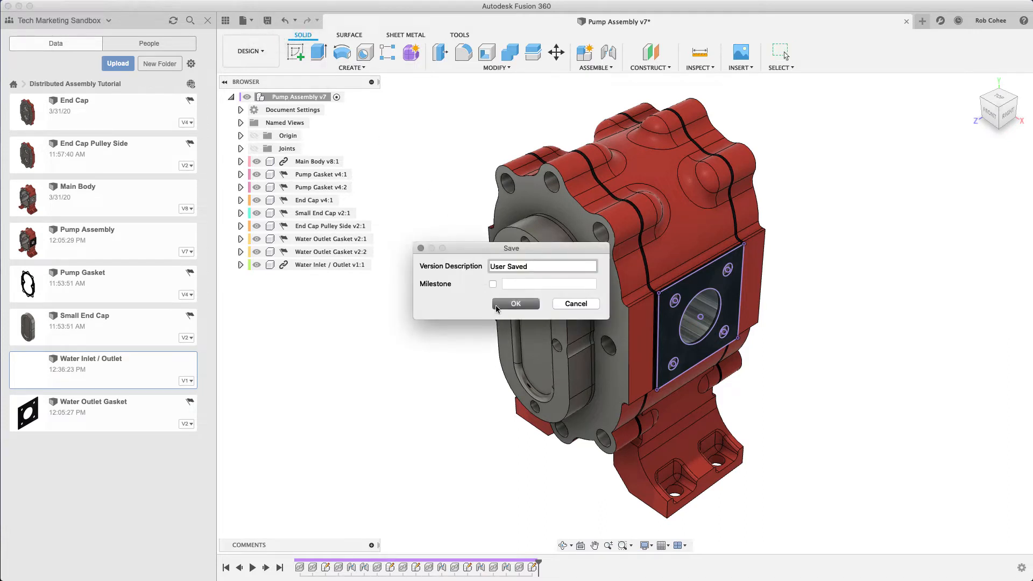
left_click(515, 304)
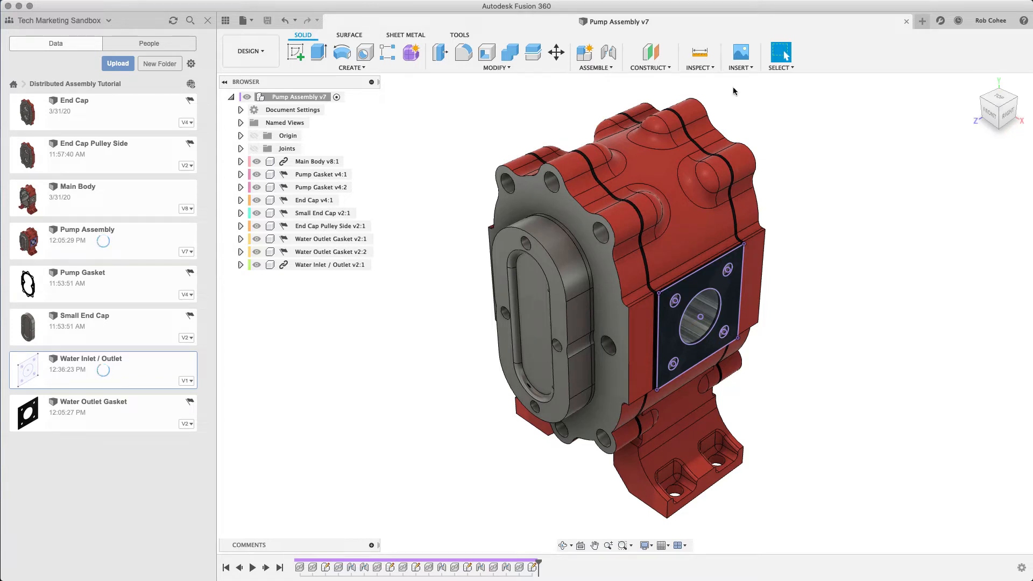
Close Pump Assembly, open Water Inlet / Outlet from the Data Panel, and extrude its sketch.
left_click(907, 21)
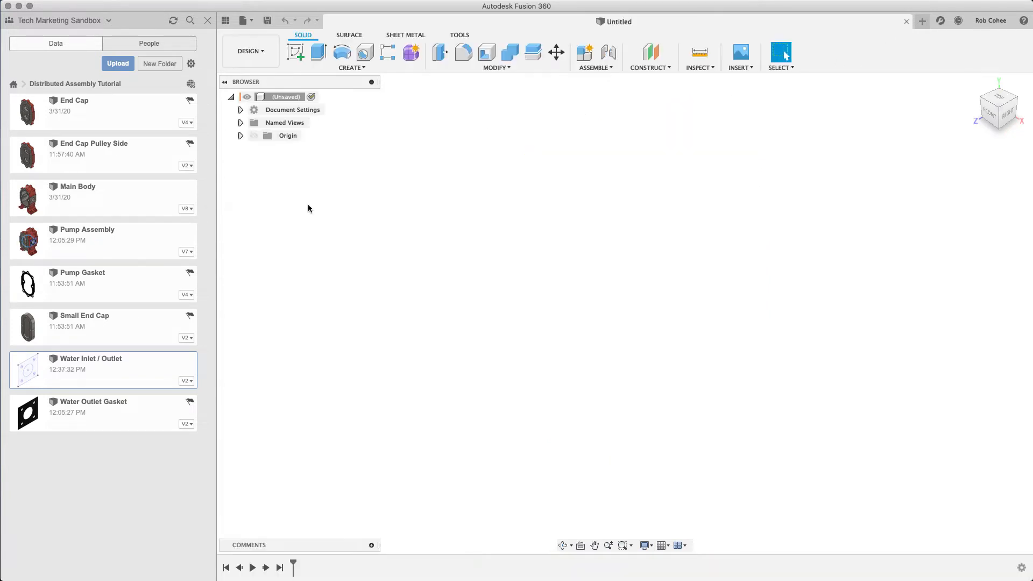
mouse_move(369, 257)
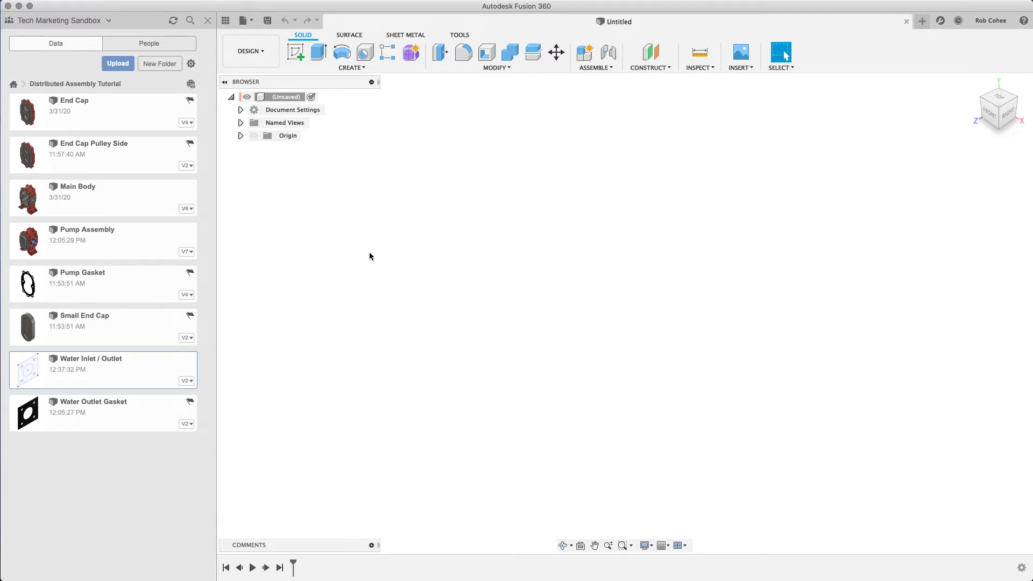
mouse_move(409, 232)
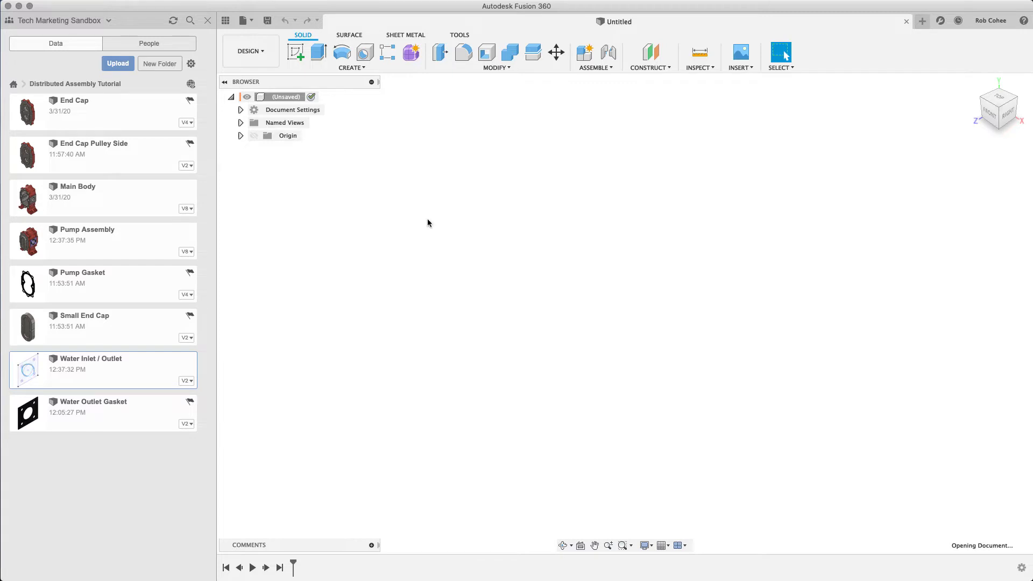
double_click(90, 358)
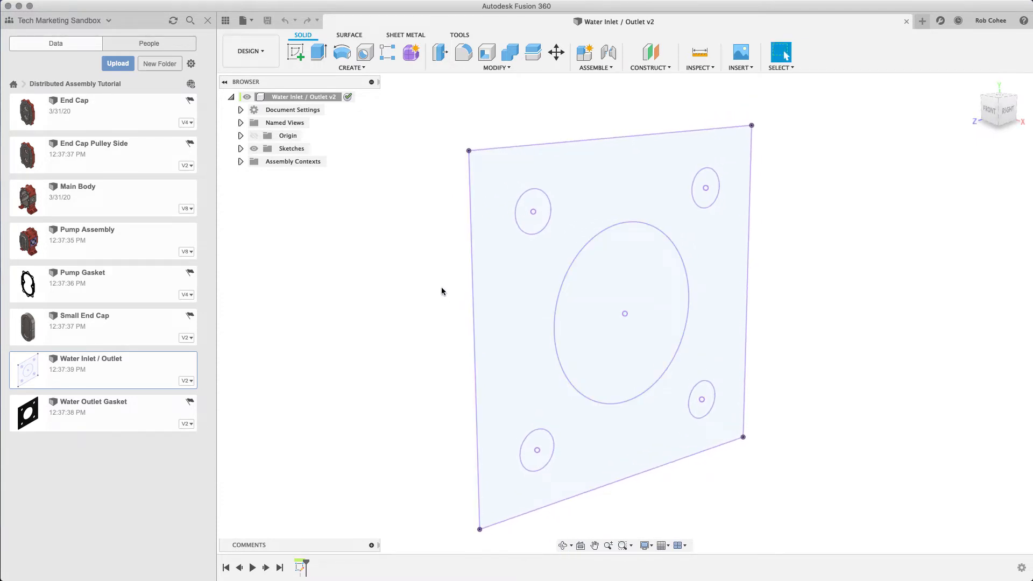
left_click(318, 52)
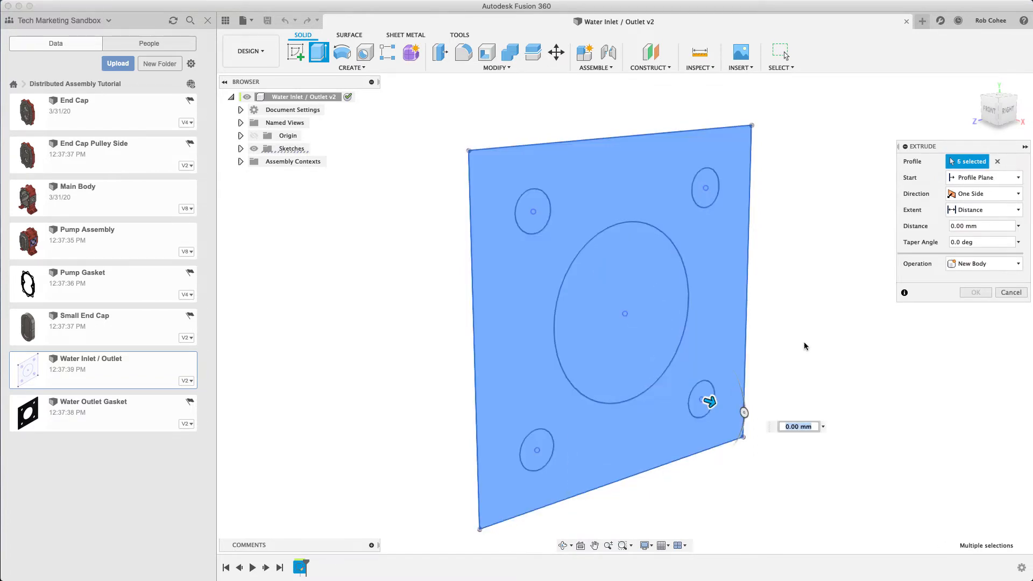
mouse_move(798, 346)
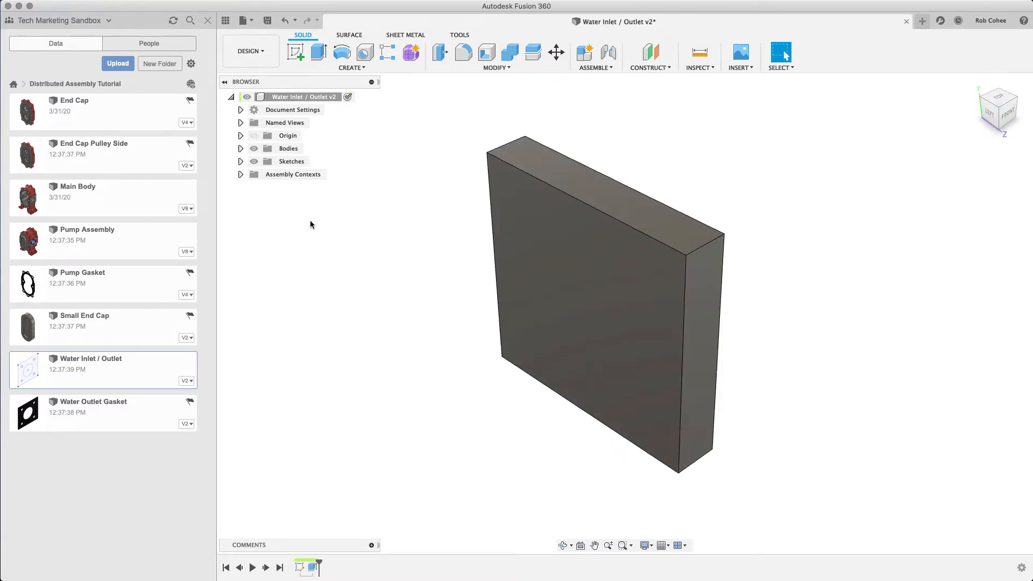
Create an offset construction plane at -30 mm from the block face.
left_click(649, 68)
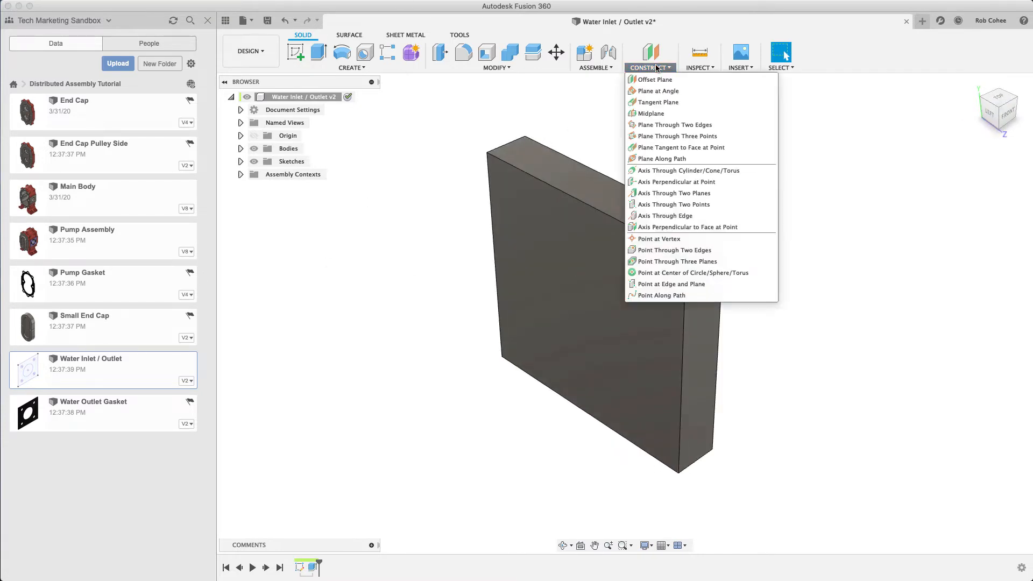
left_click(654, 79)
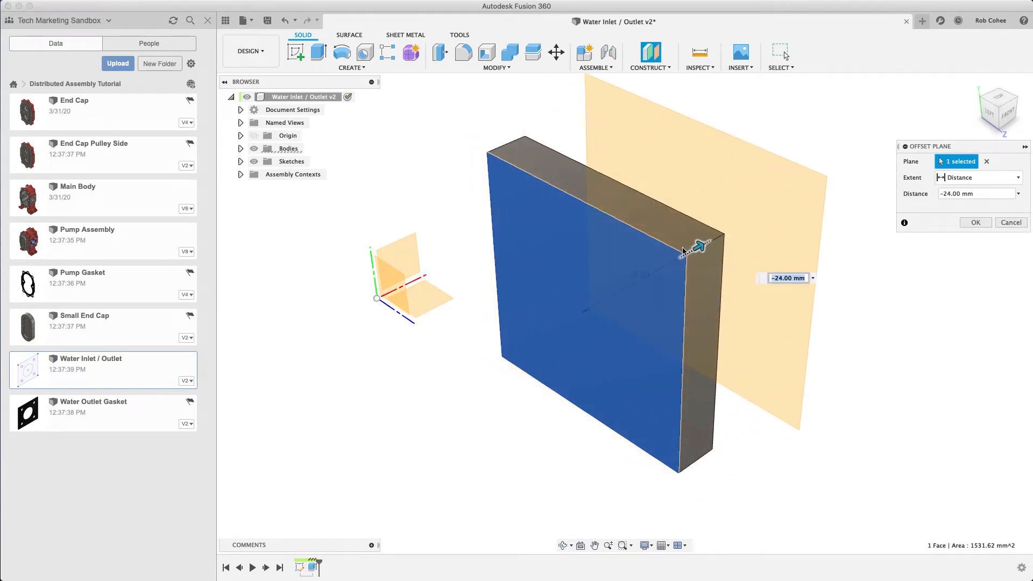
type("-30")
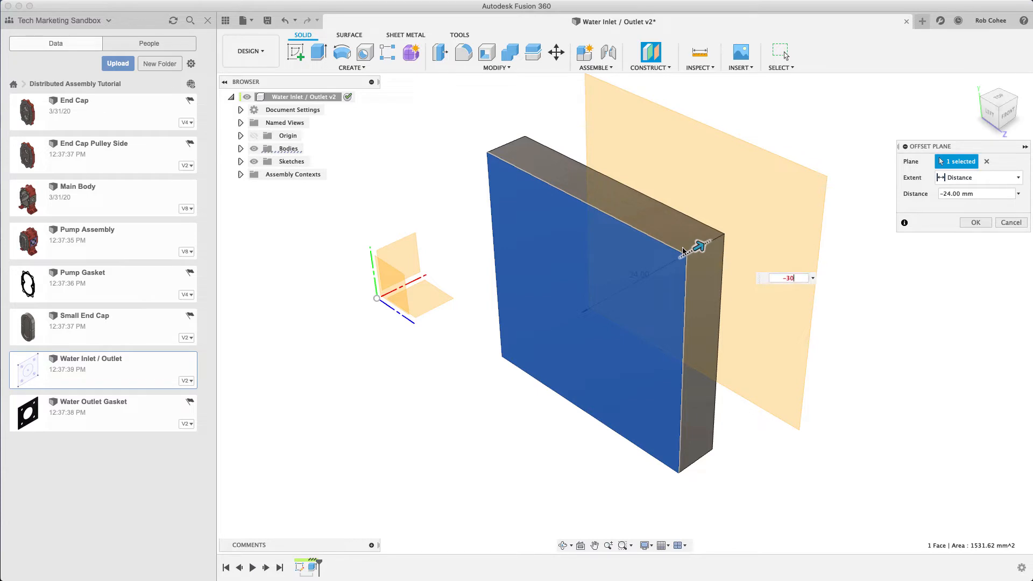
left_click(975, 222)
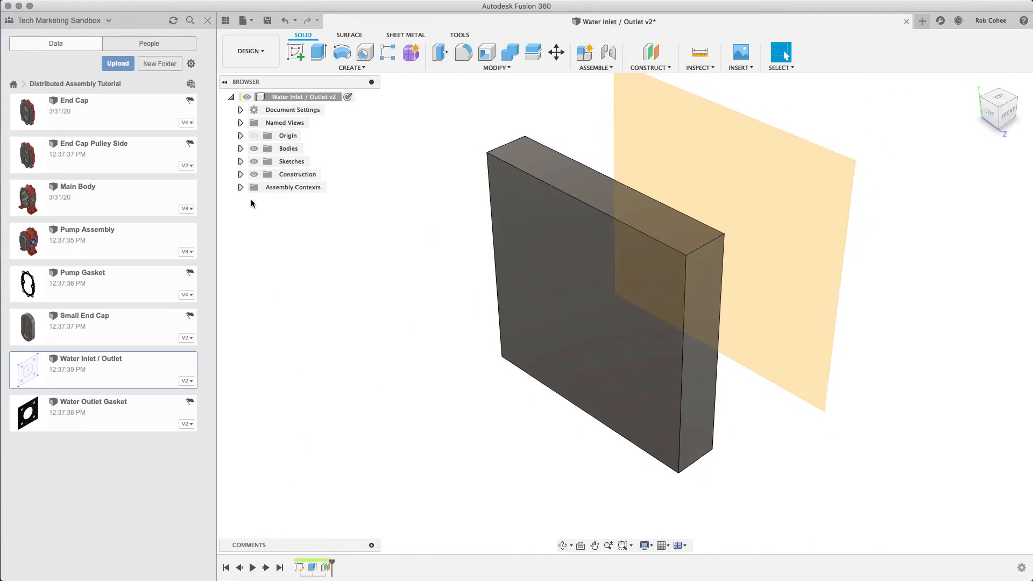
Sketch on the offset plane, project the centre point, and draw a 26 mm circle.
left_click(241, 161)
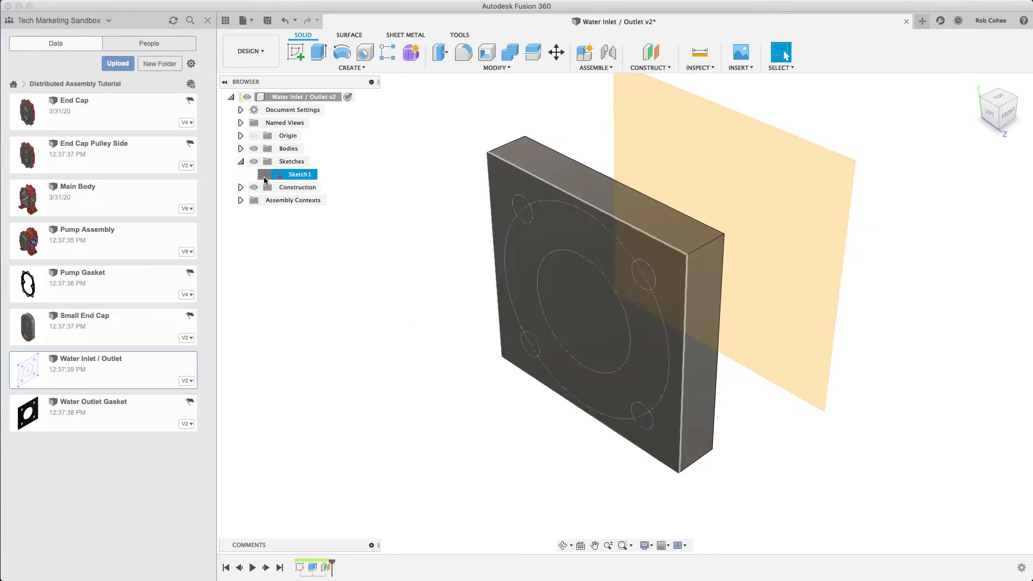
left_click(299, 174)
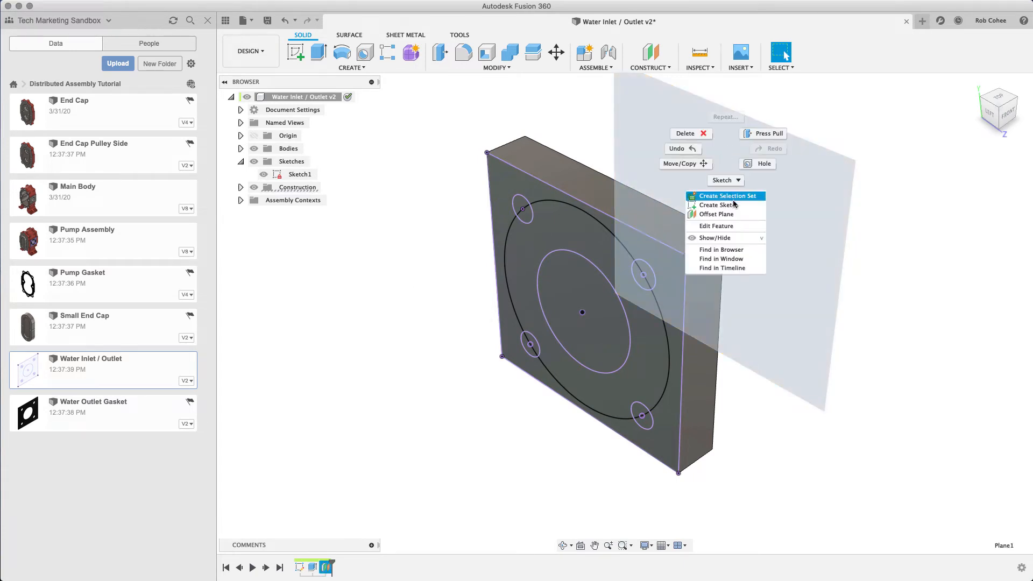
left_click(717, 204)
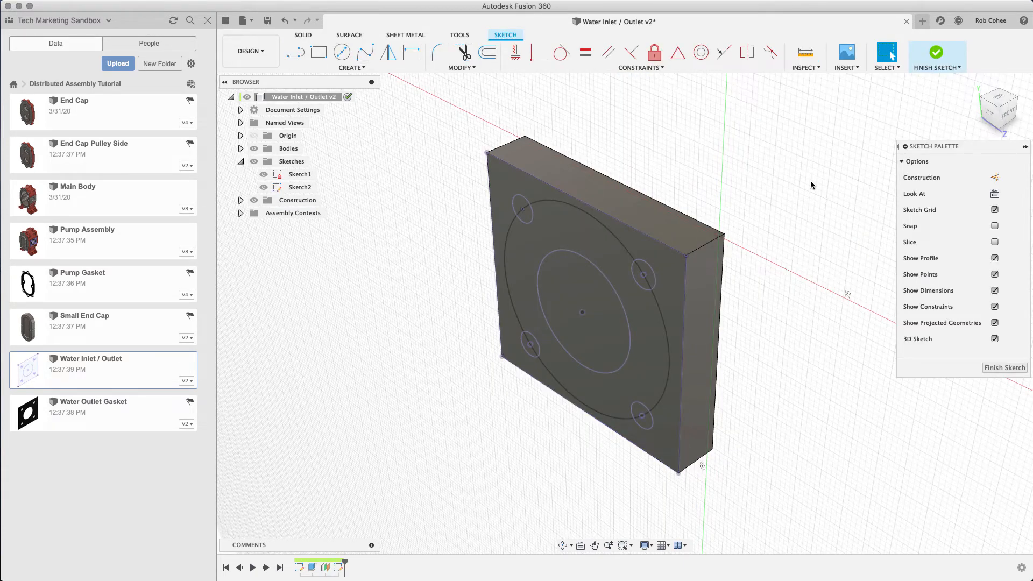
left_click(888, 52)
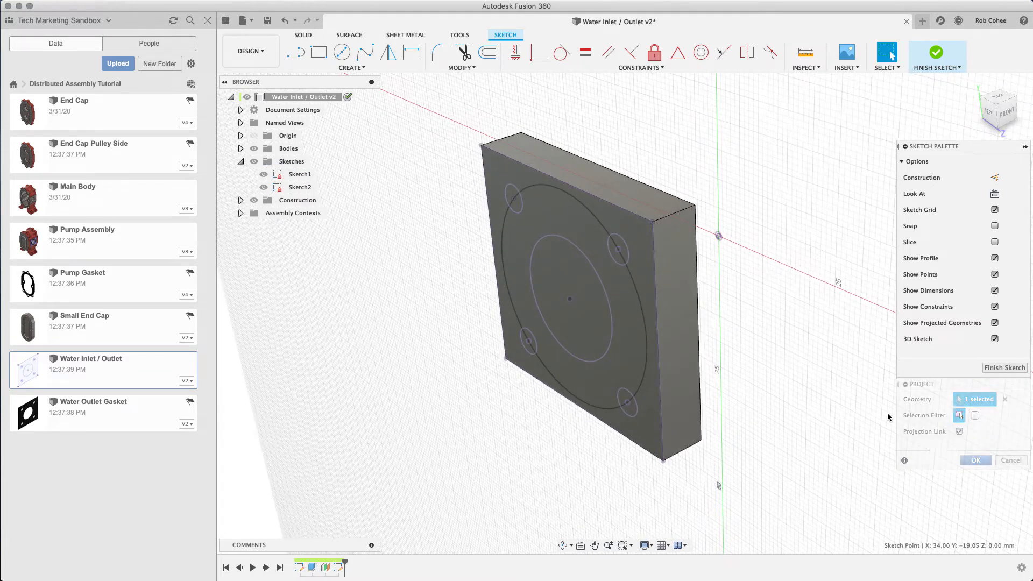
left_click(341, 52)
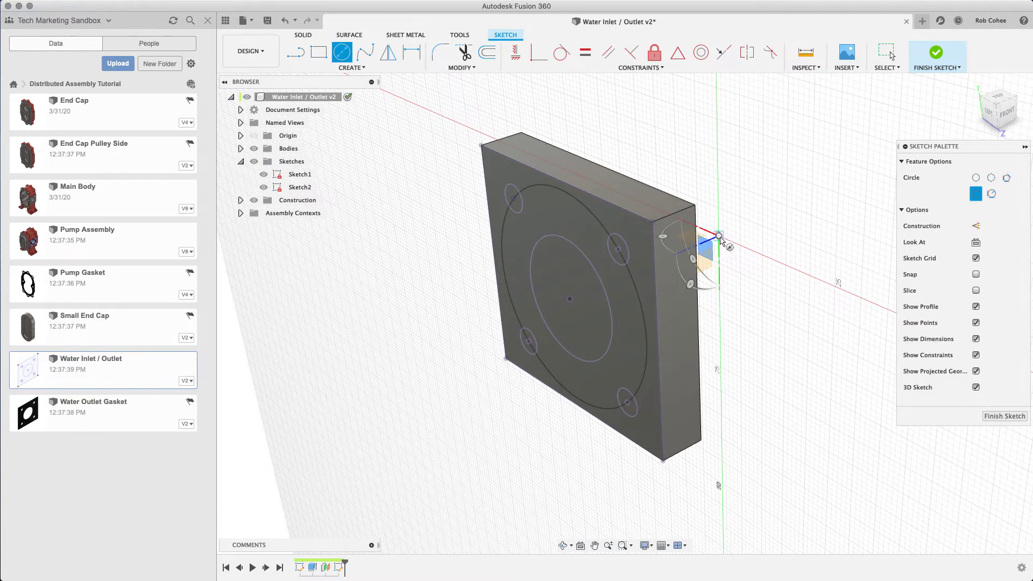
left_click_drag(719, 235, 760, 276)
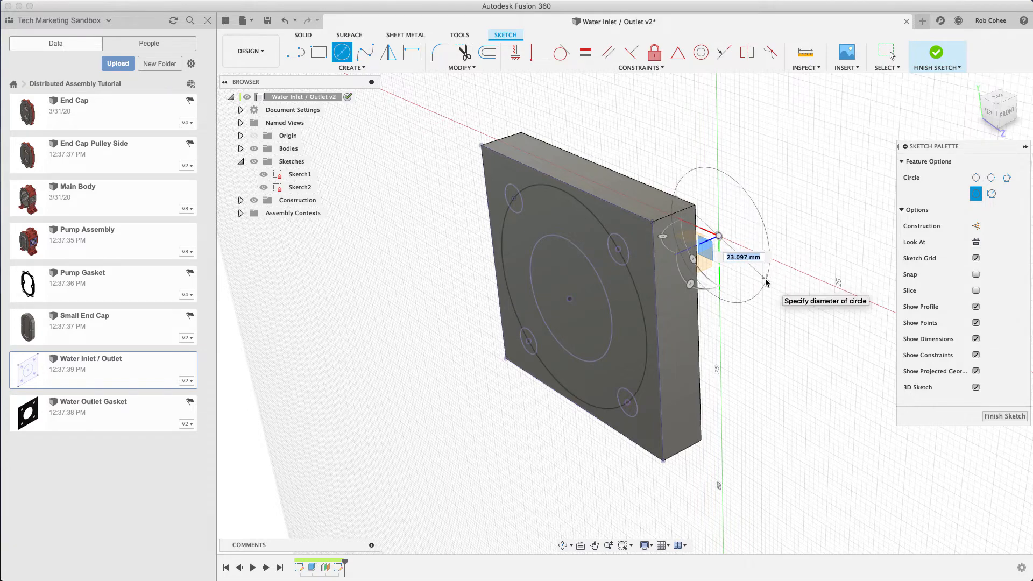
type("26")
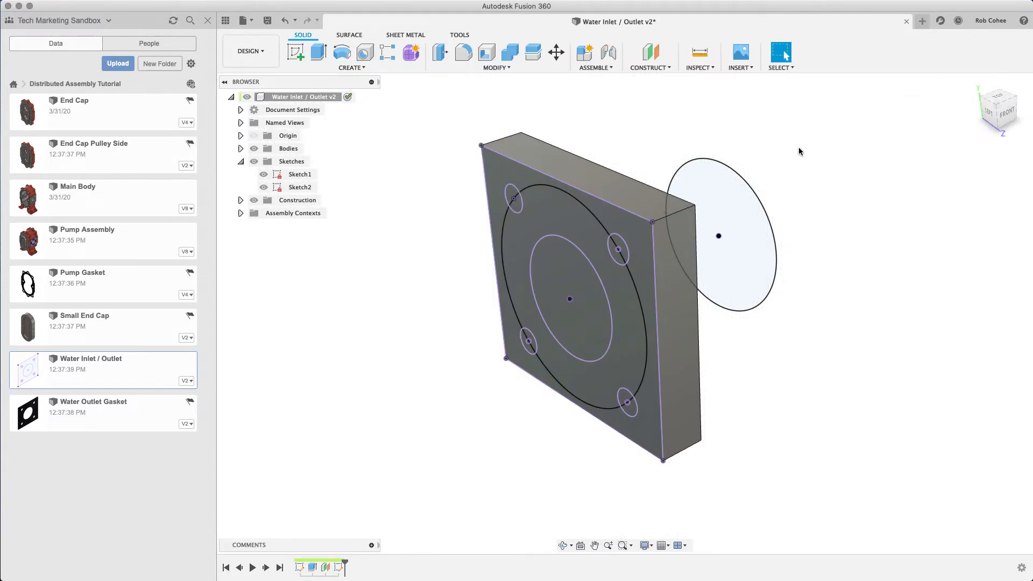
Loft from the large block-face circle to the 26 mm circle, joined, both ends Direction.
left_click(351, 67)
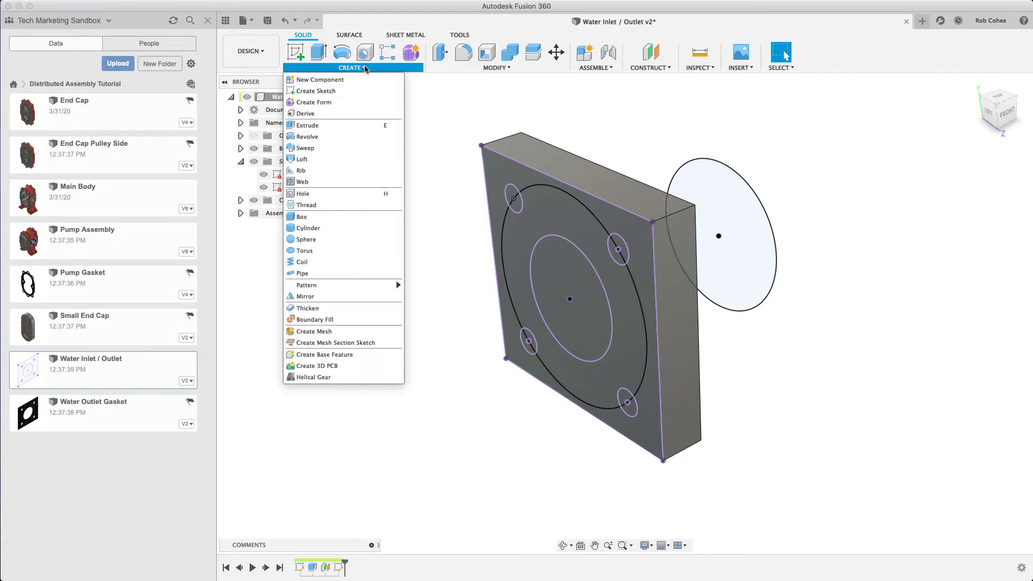
mouse_move(302, 159)
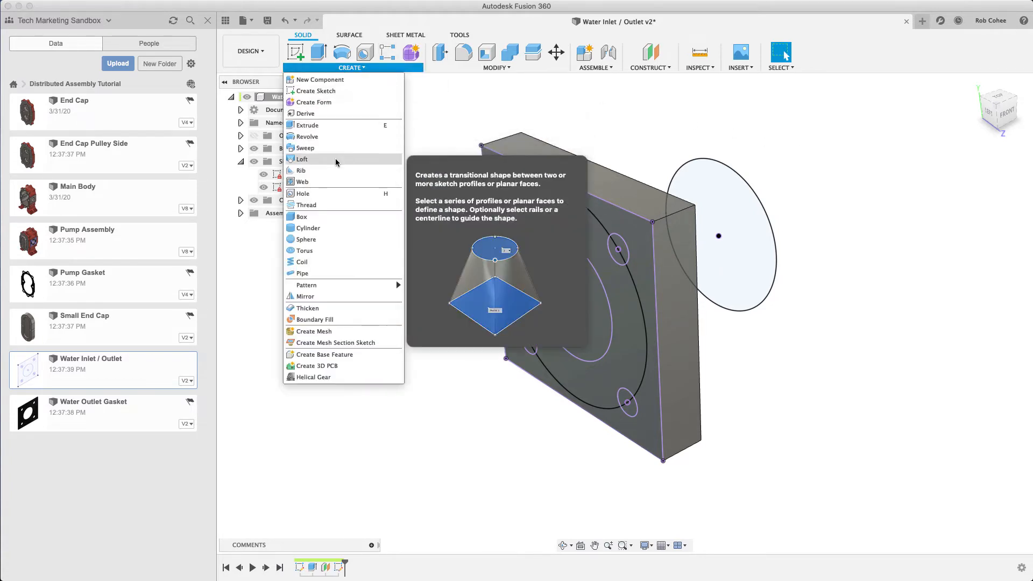
left_click(302, 159)
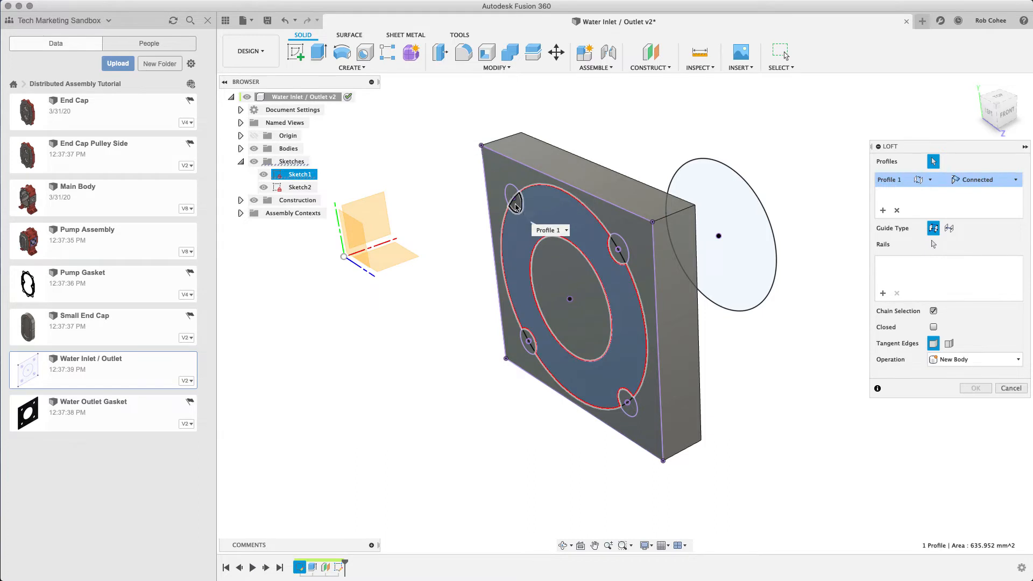
left_click(617, 254)
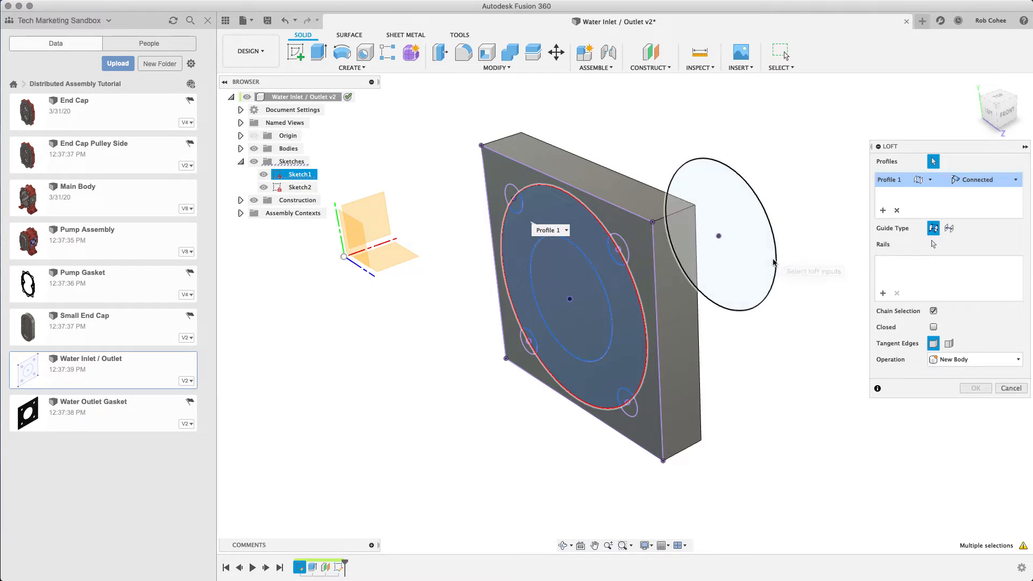
left_click(719, 235)
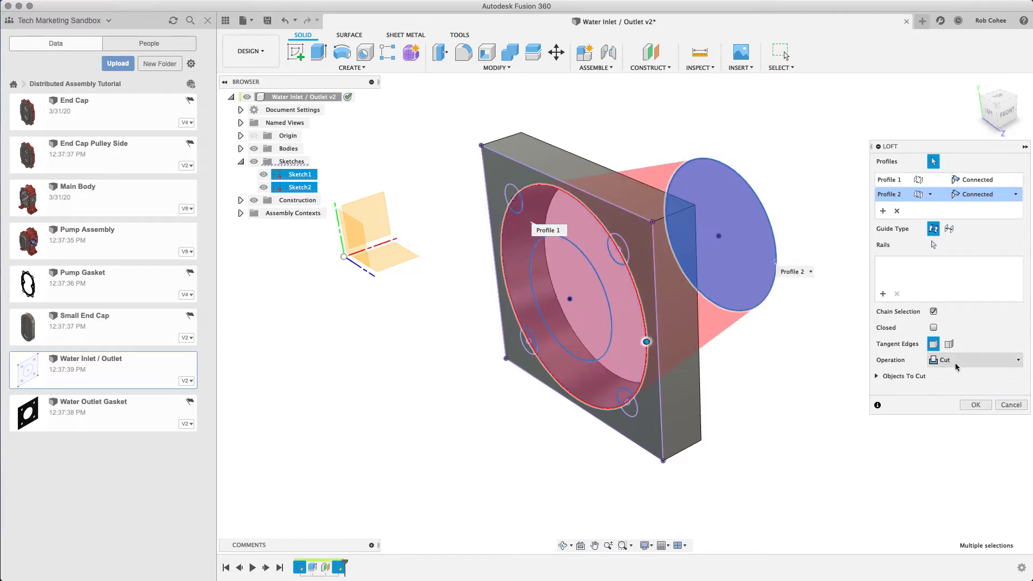
left_click(973, 360)
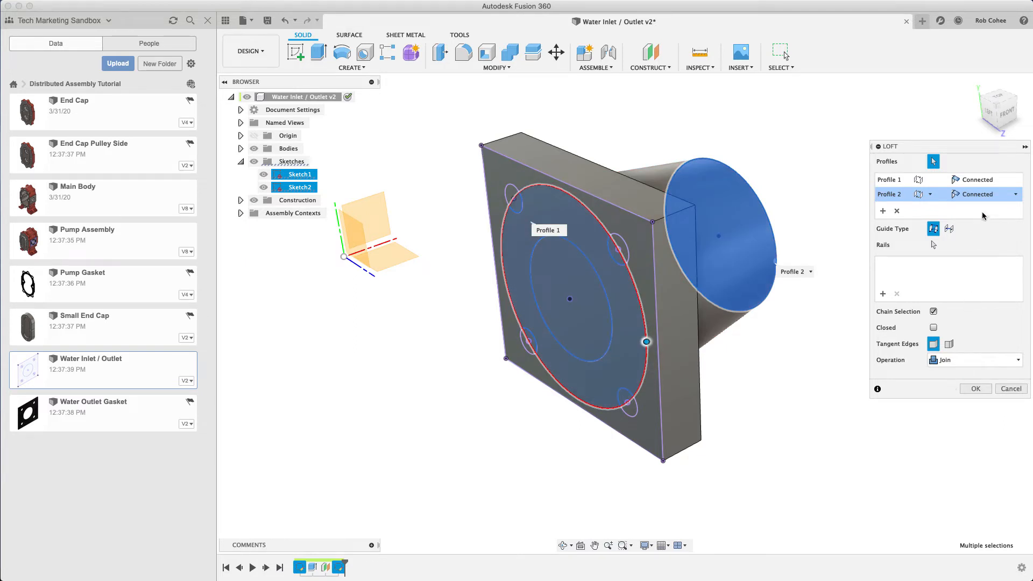
left_click(982, 179)
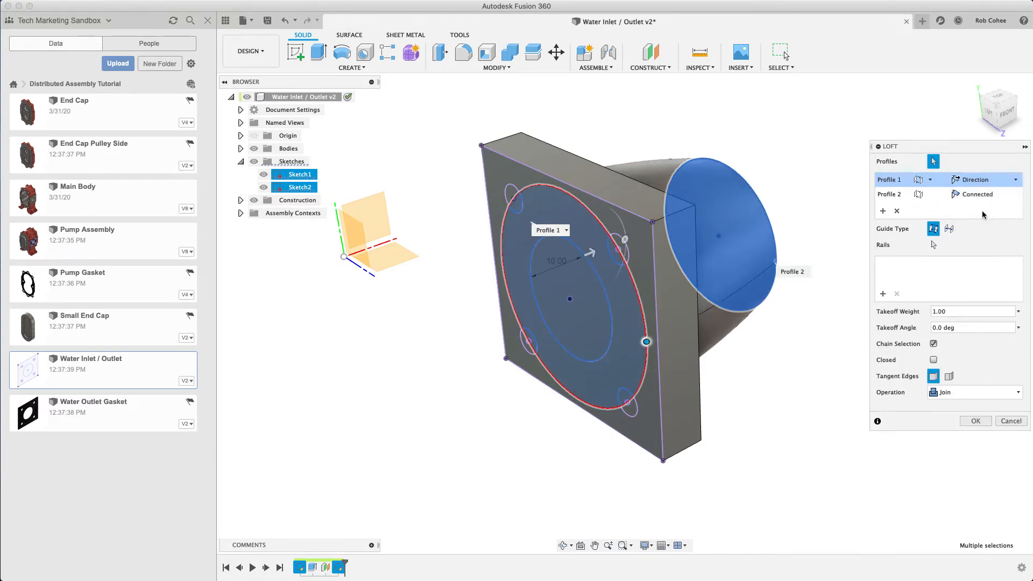
left_click(1015, 193)
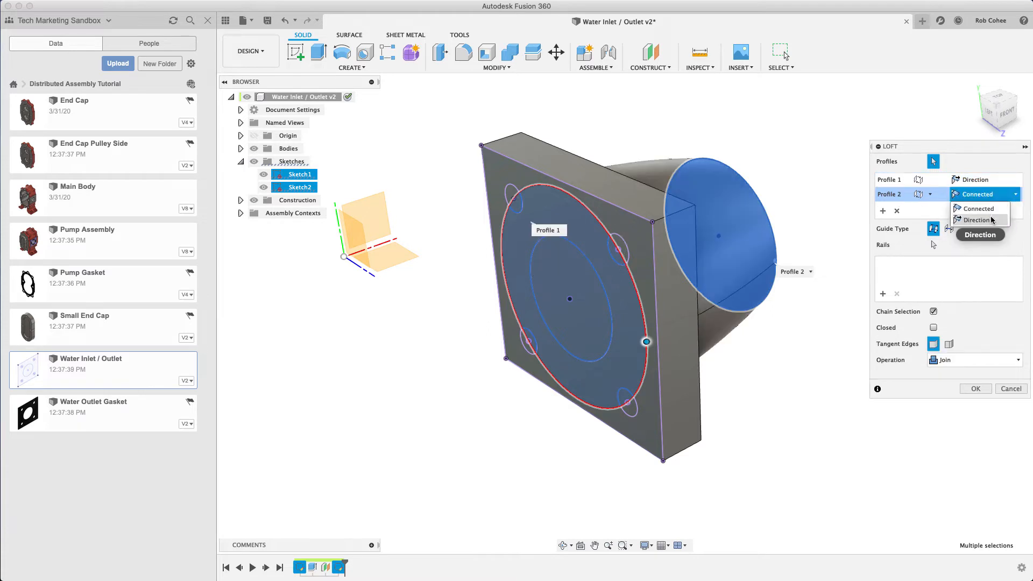
left_click(978, 219)
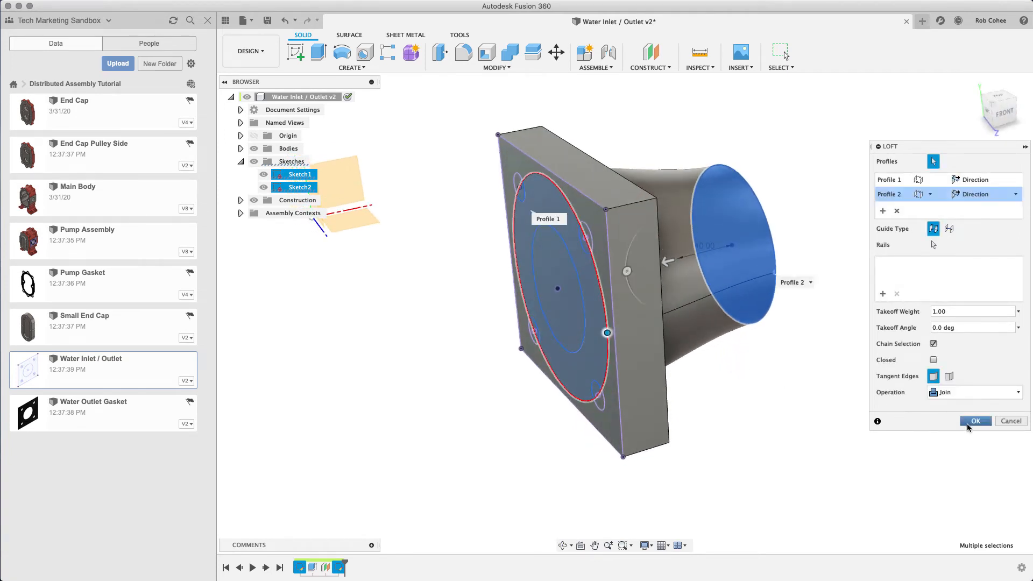
left_click(976, 421)
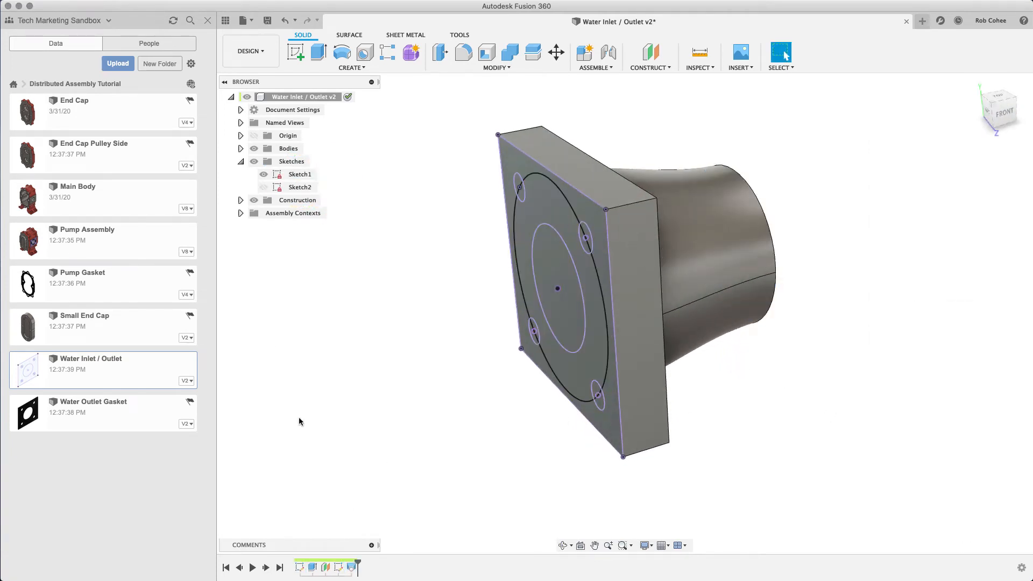
Sketch a circle on the loft's narrow end face and extrude it 13 mm, joined.
left_click(264, 174)
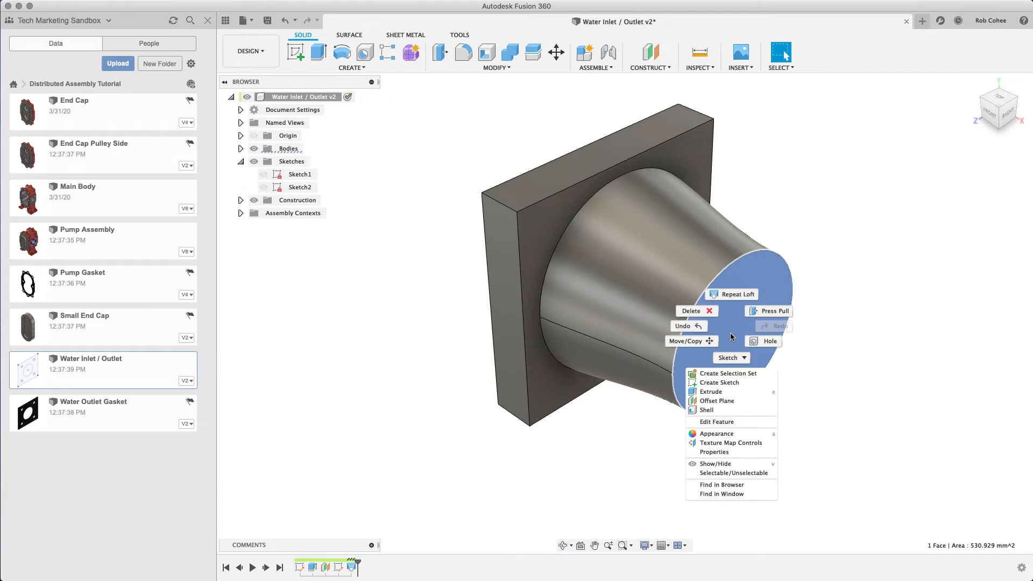
left_click(720, 382)
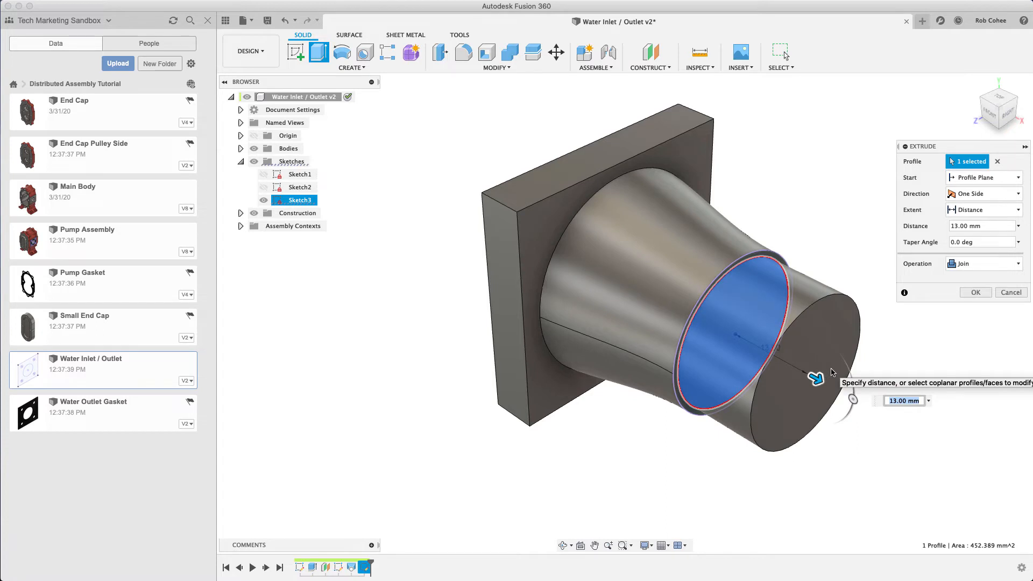
left_click(974, 292)
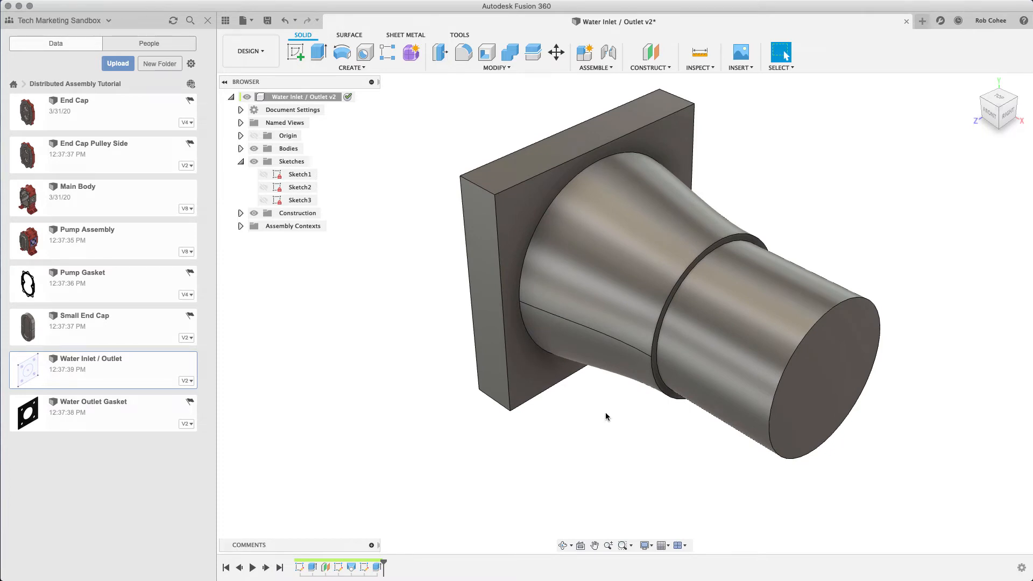
mouse_move(587, 424)
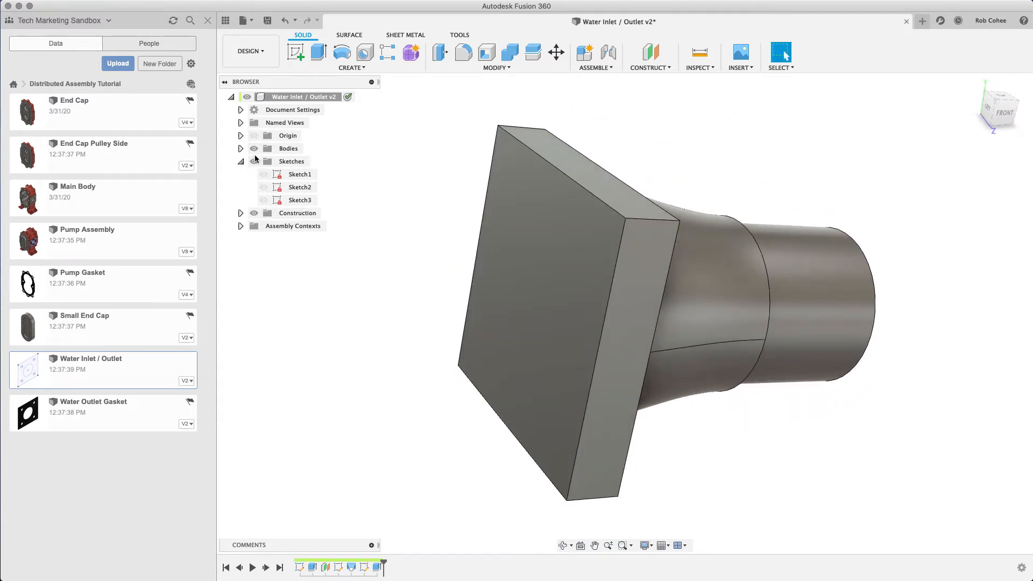
Extrude Sketch1's inner circle as a through-all cut, then orbit to inspect the bore.
left_click(318, 53)
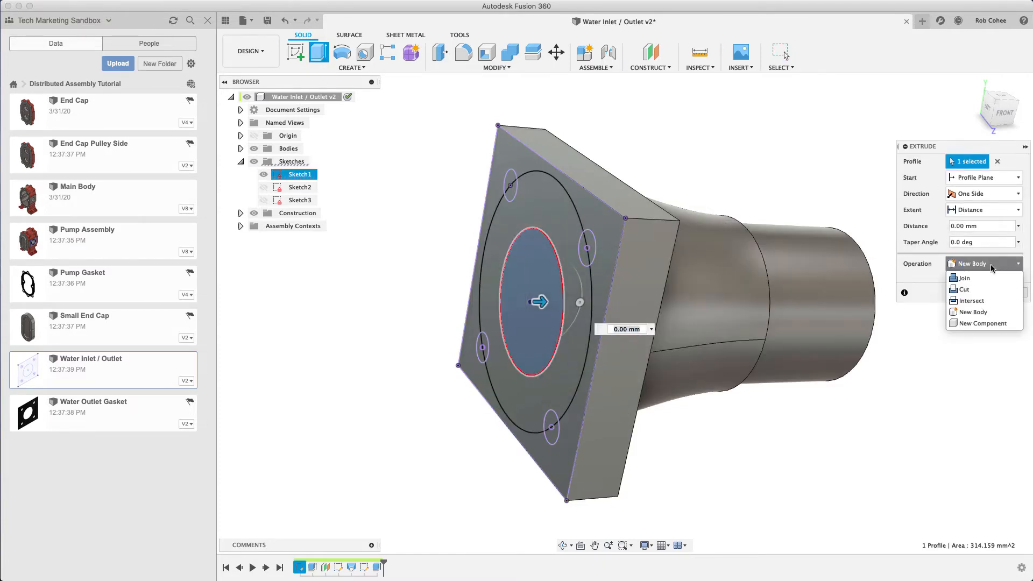
left_click(964, 290)
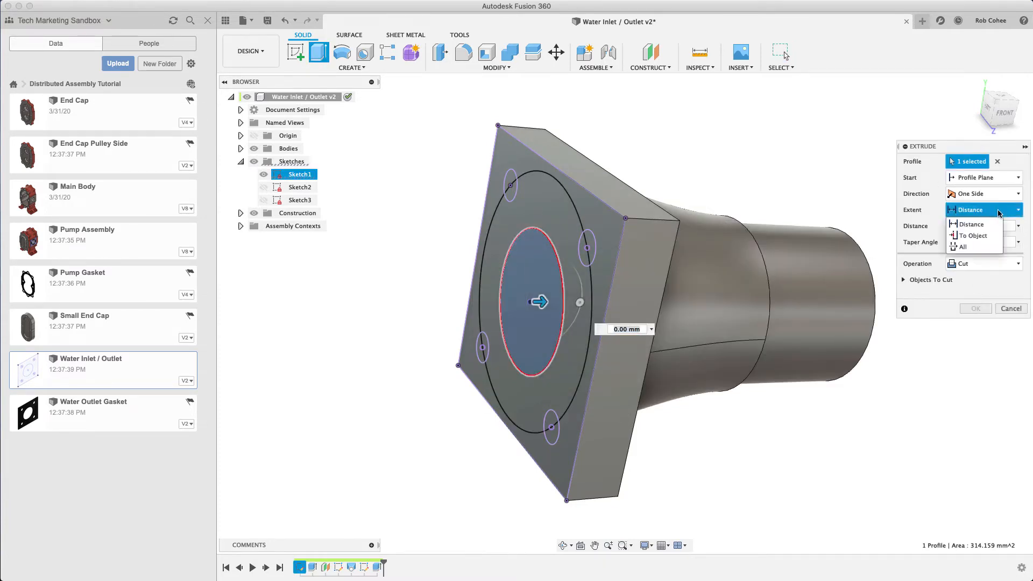
left_click(963, 246)
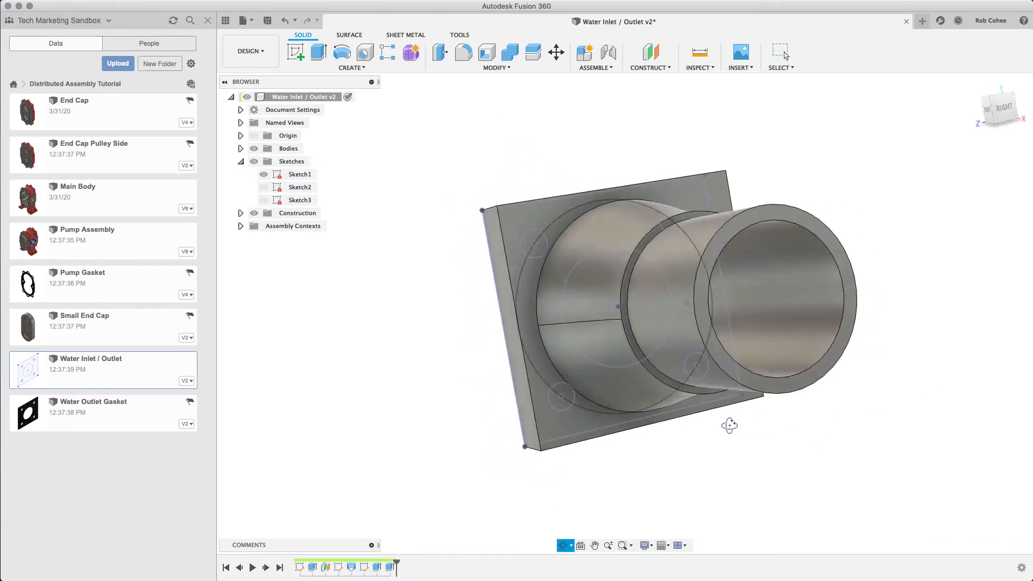
left_click_drag(730, 425, 678, 473)
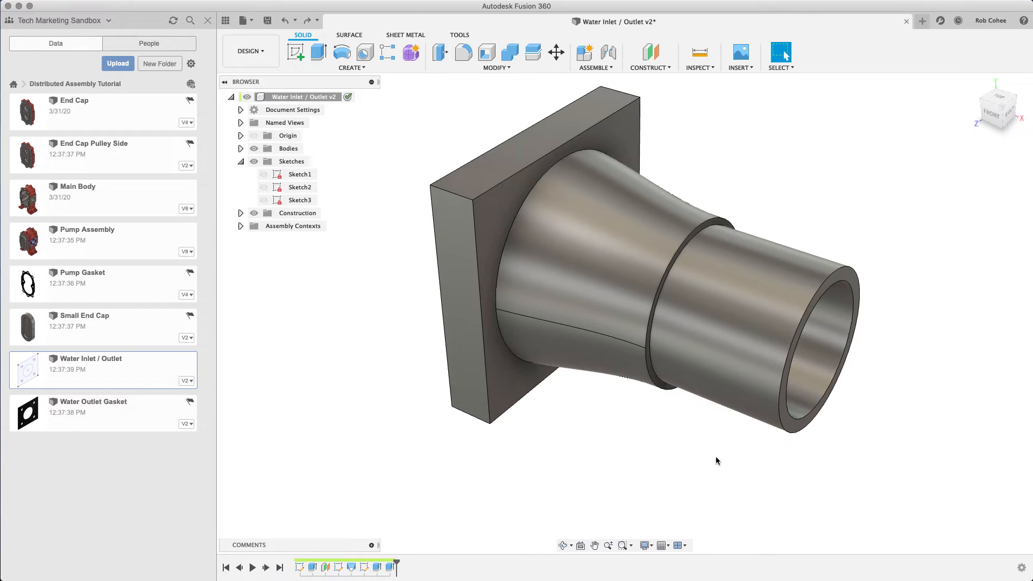
Chamfer the pipe's end edge by 1 mm and fillet the step edge.
right_click(717, 461)
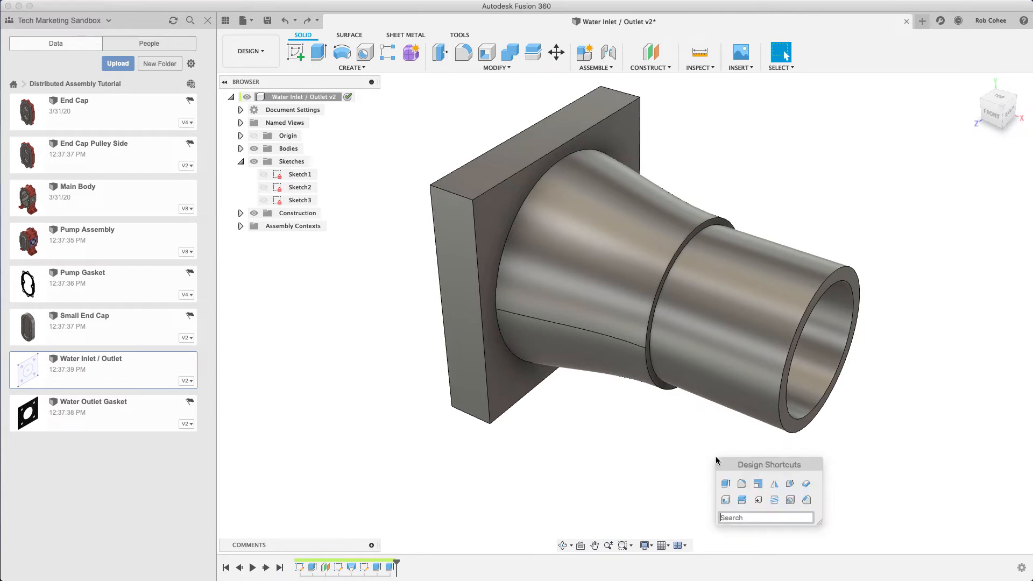
left_click(787, 437)
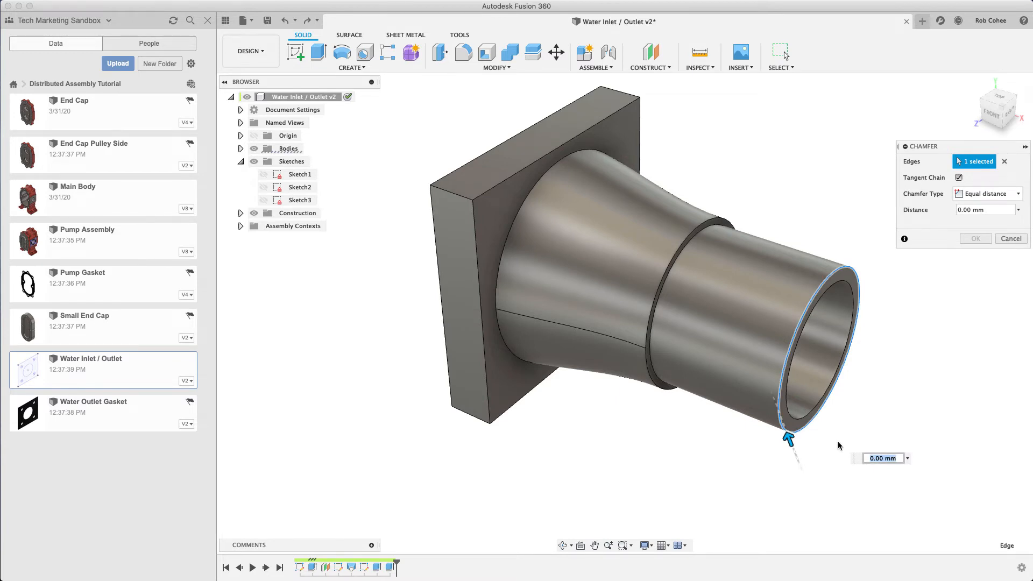
type("1")
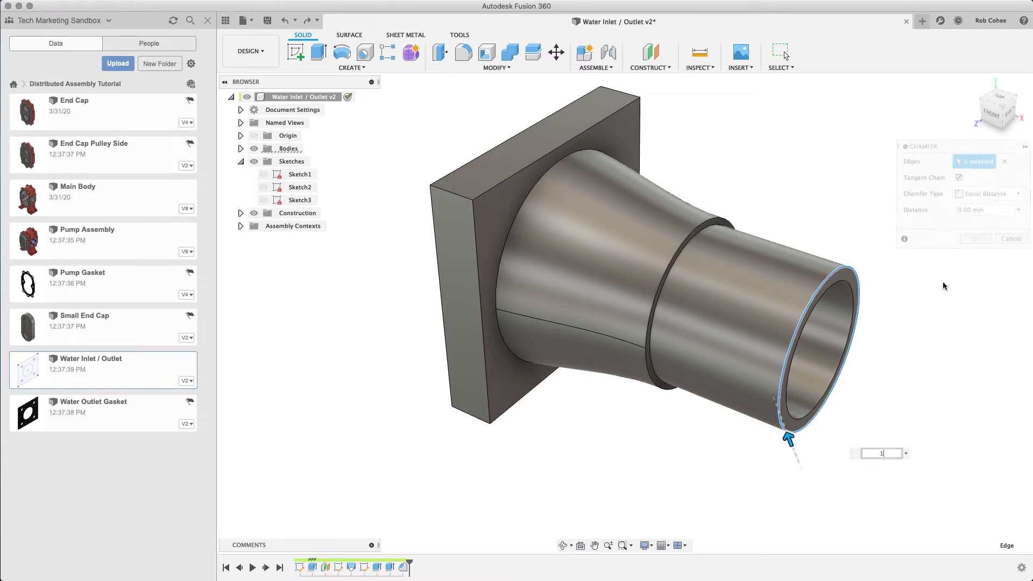
left_click(463, 53)
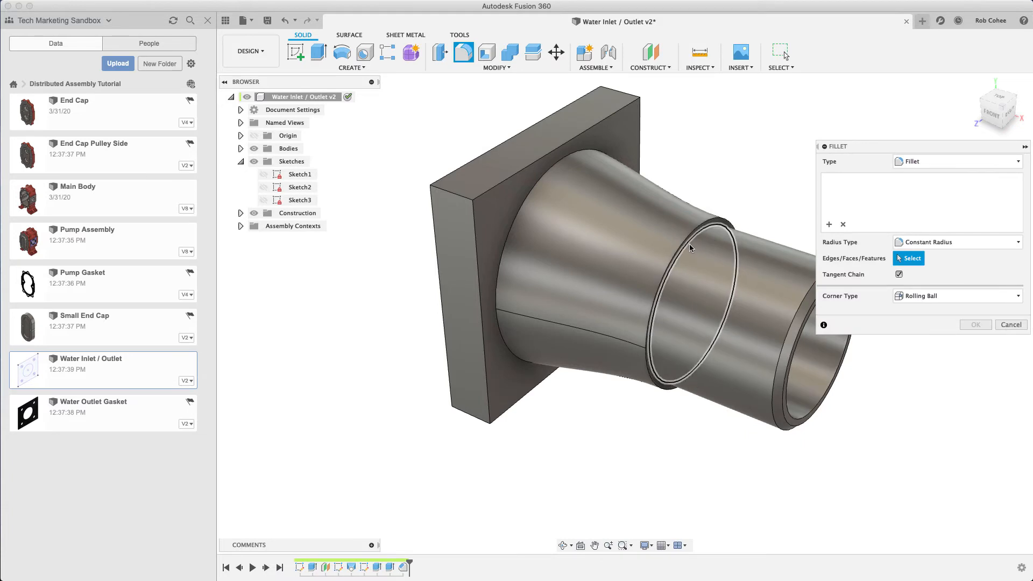
left_click(692, 238)
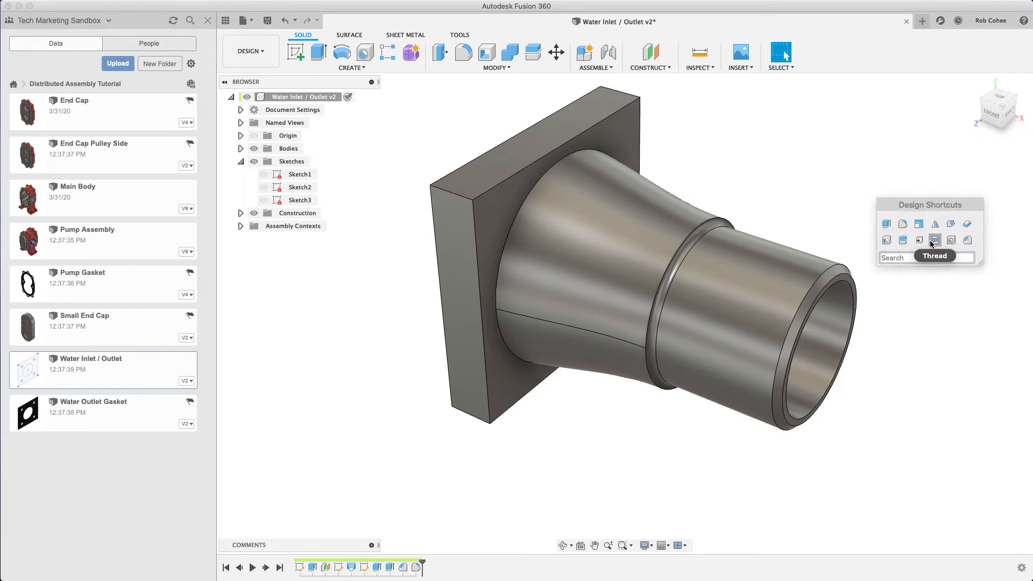
Add a modeled M24x3 thread to the outlet pipe and orbit to view it.
left_click(936, 240)
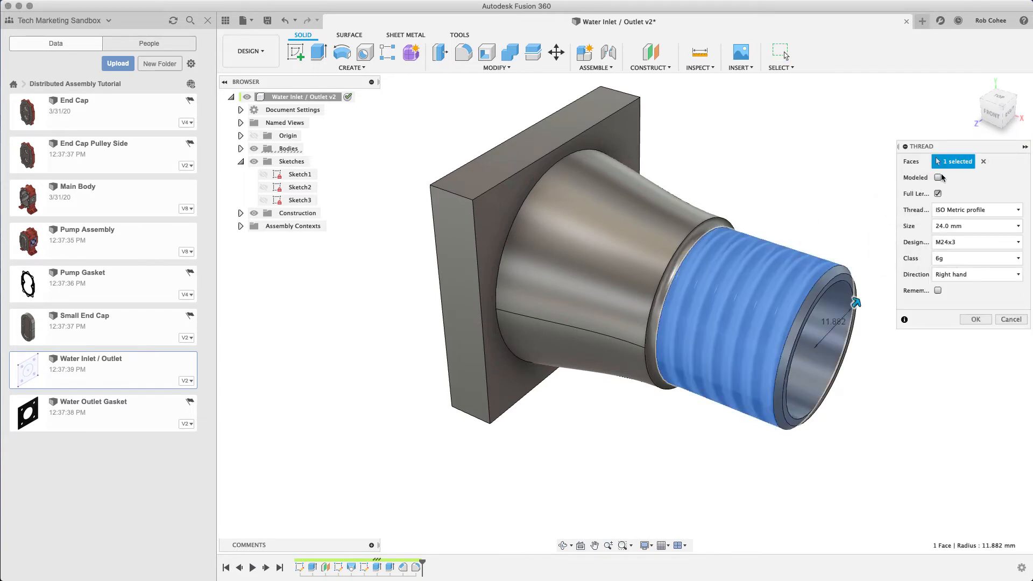
left_click(977, 241)
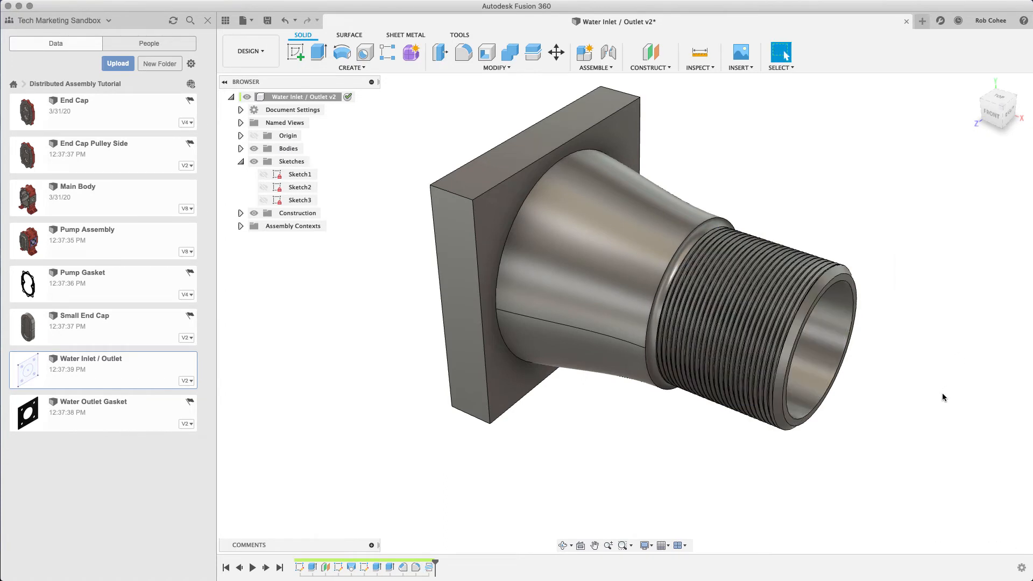
left_click_drag(942, 397, 540, 259)
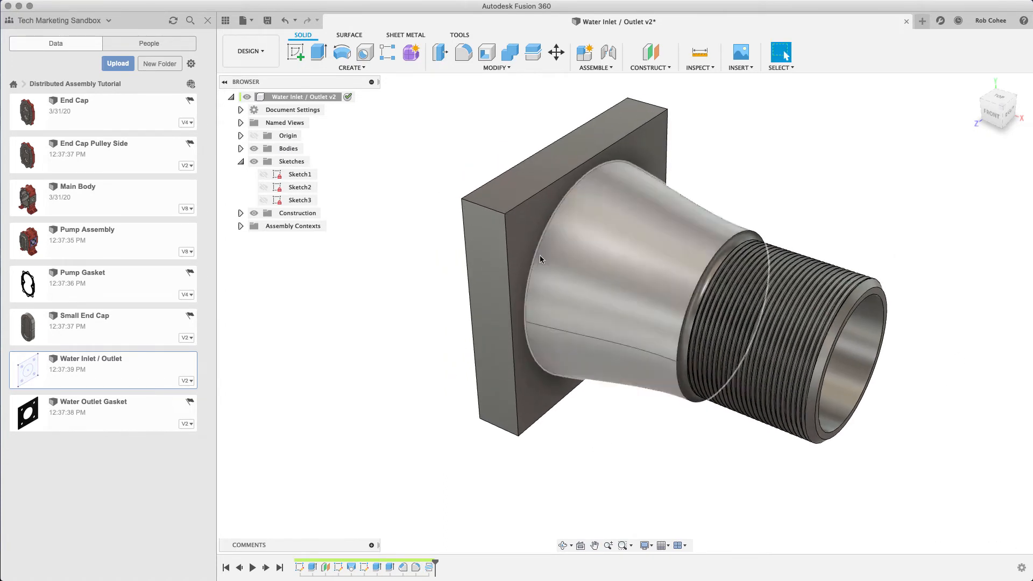
Start a sketch on the flange face, project the small hole arc, and draw a 10 mm circle.
right_click(540, 259)
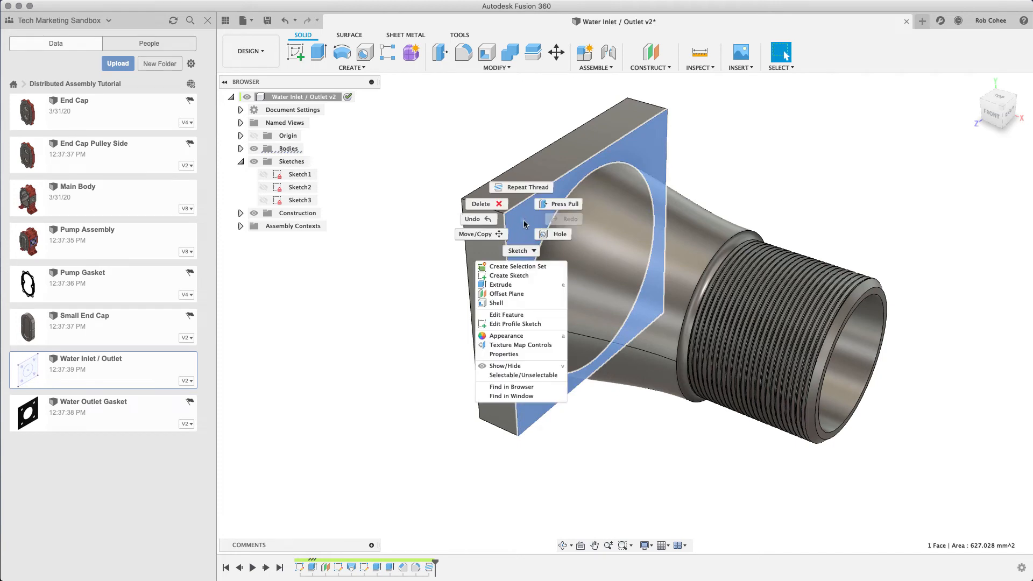
left_click(508, 276)
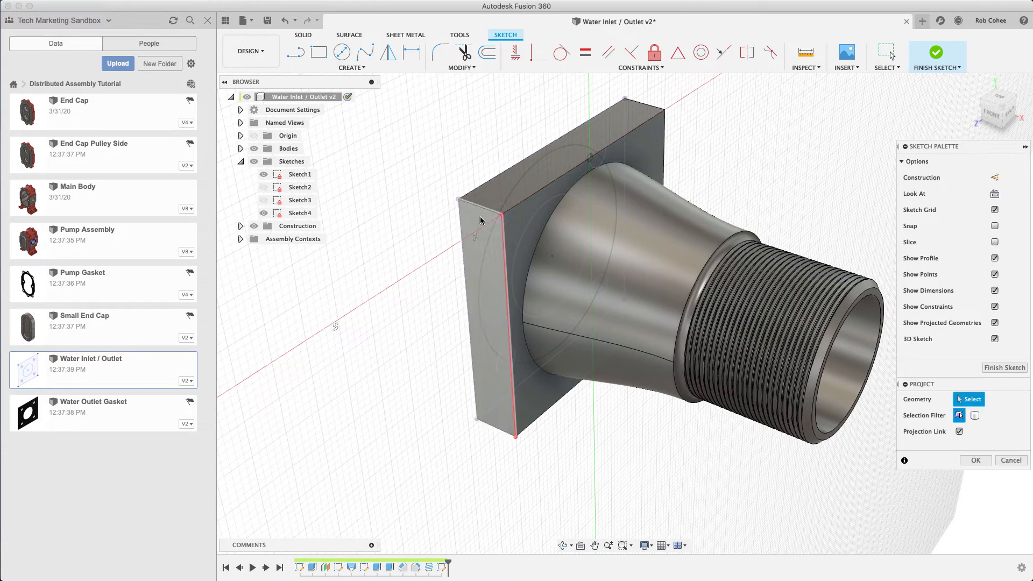
right_click(481, 221)
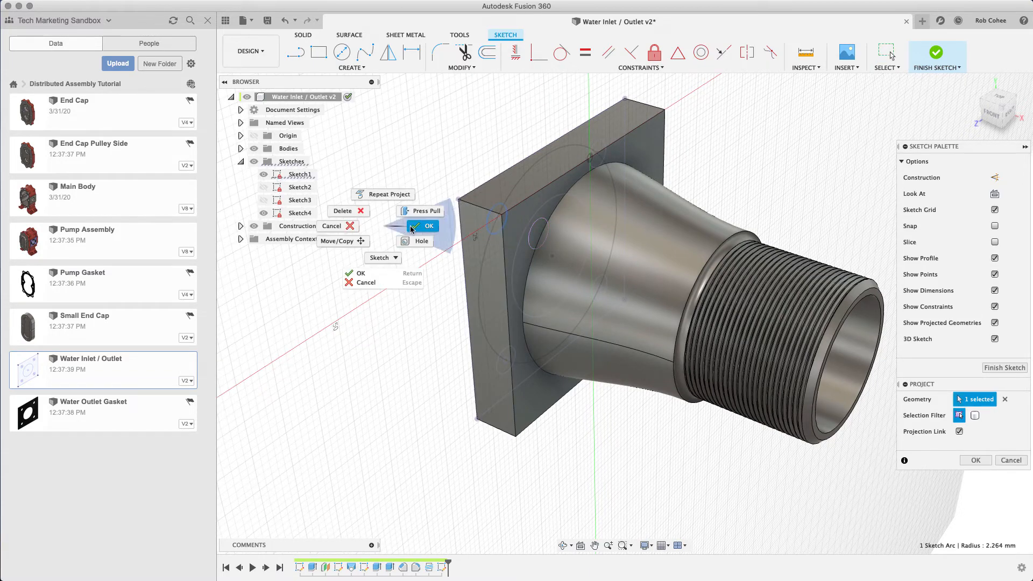
left_click(428, 226)
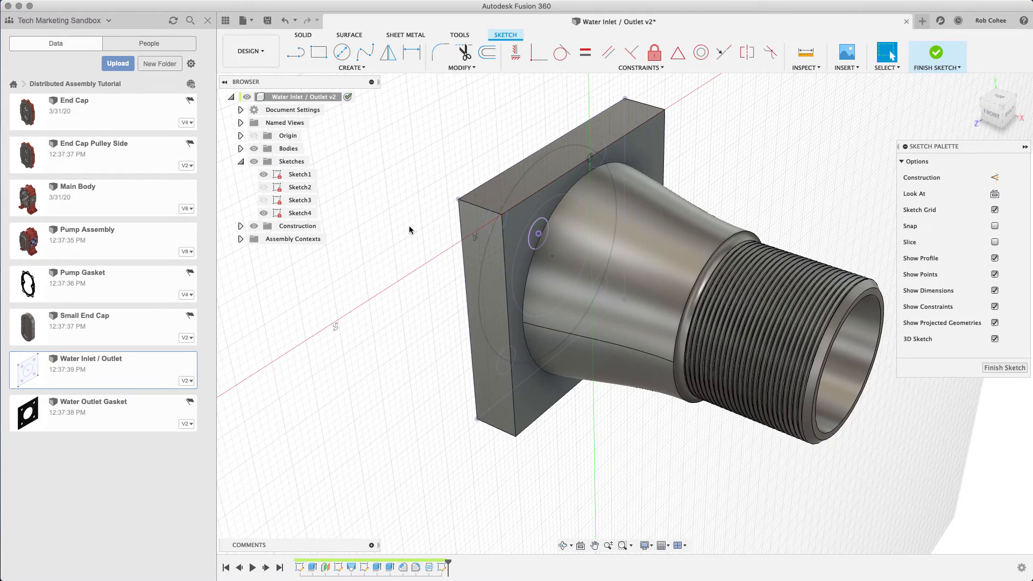
left_click(341, 52)
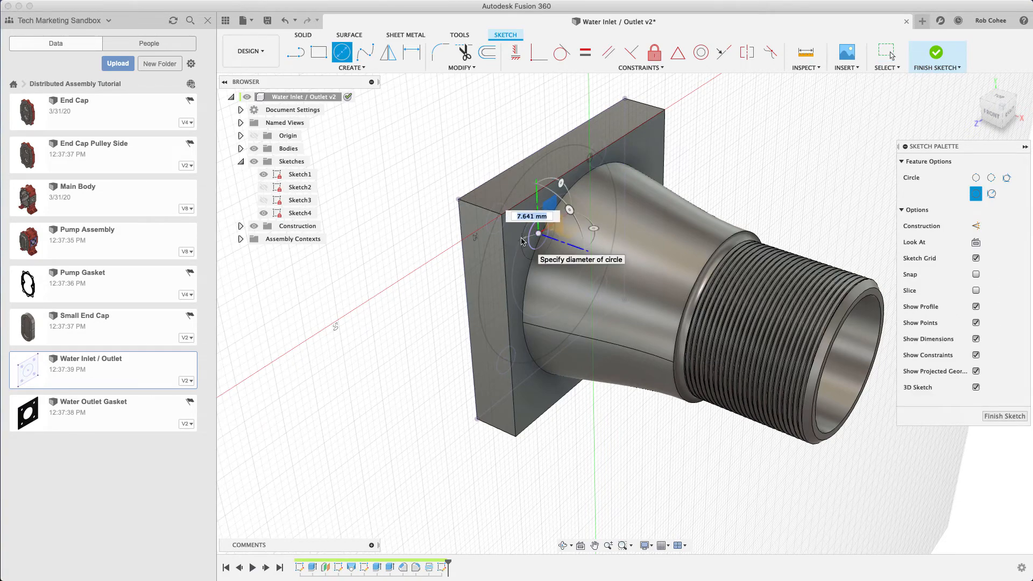
type("10")
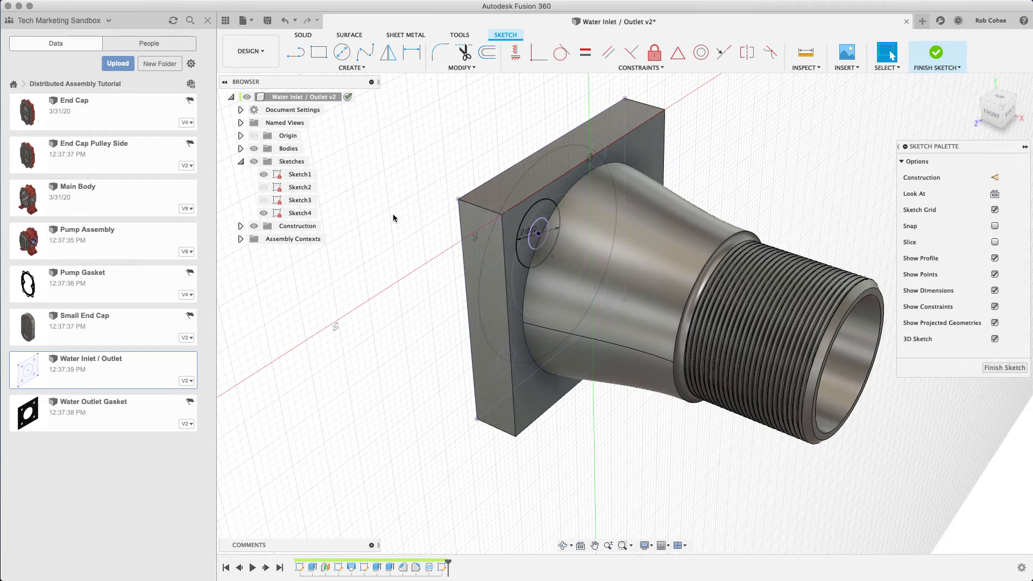
mouse_move(461, 246)
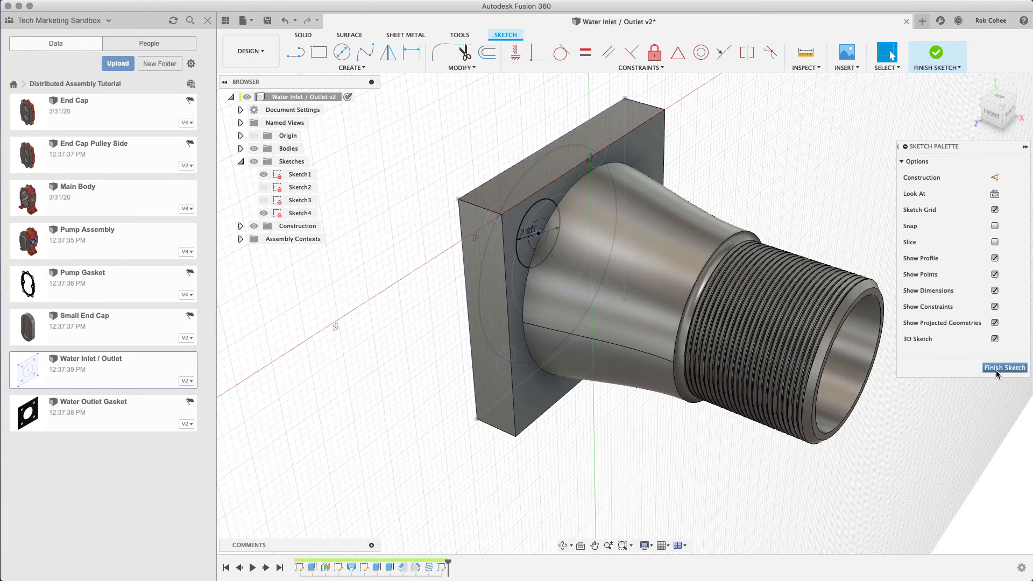
Extrude Sketch4's circle profiles as a two-sided cut, side one extent All.
left_click(1004, 368)
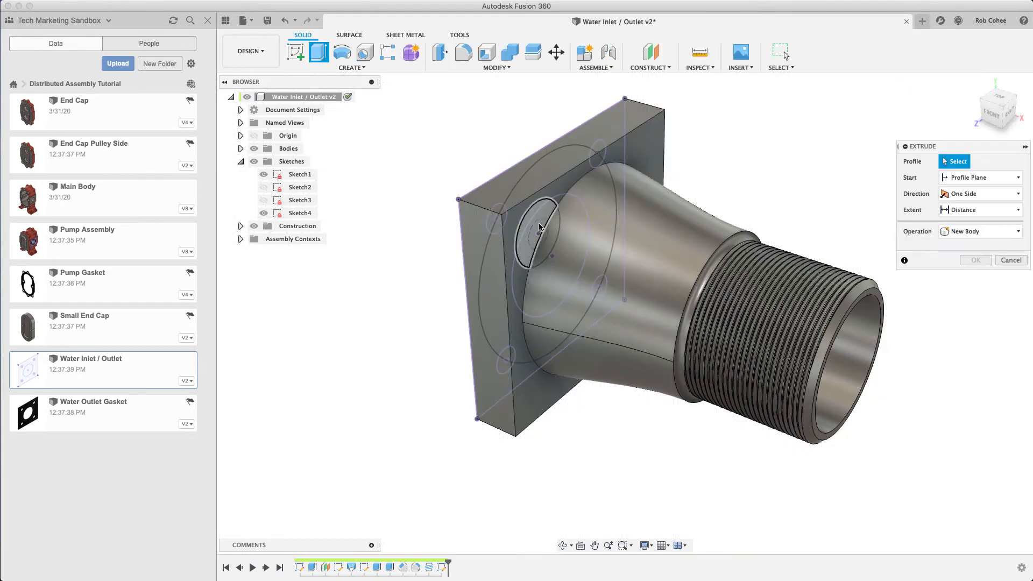
left_click(539, 227)
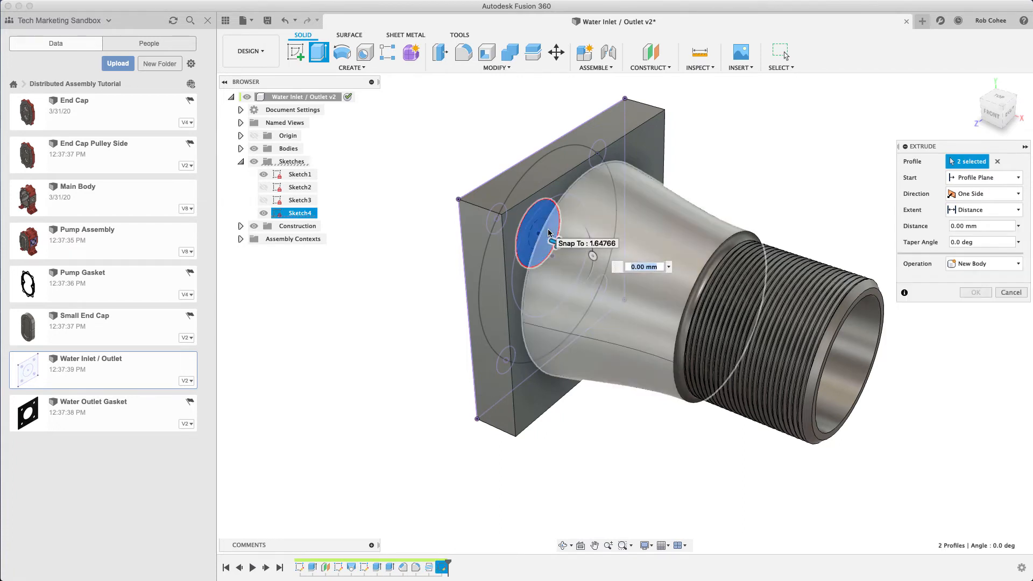
left_click(981, 193)
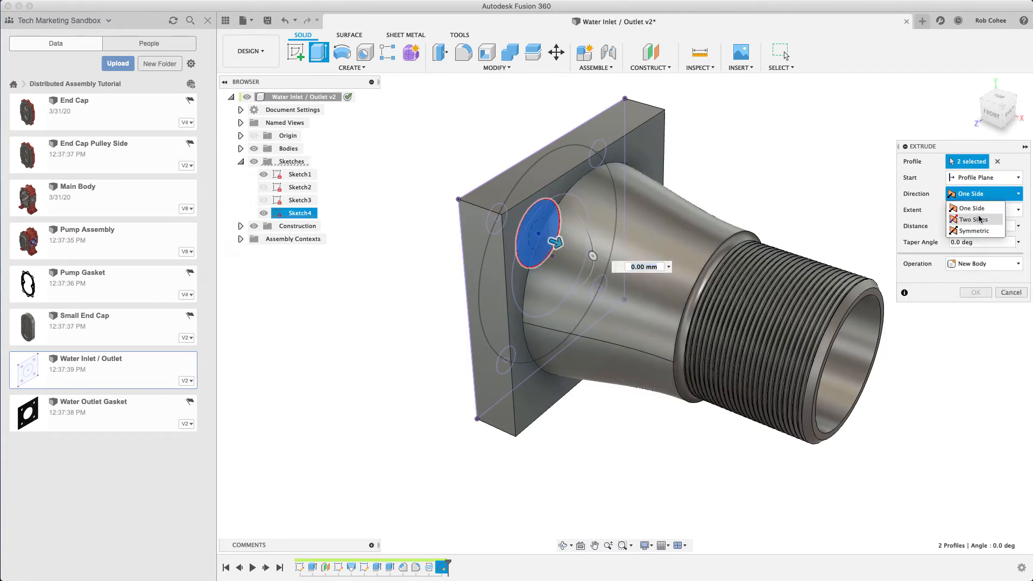
left_click(974, 219)
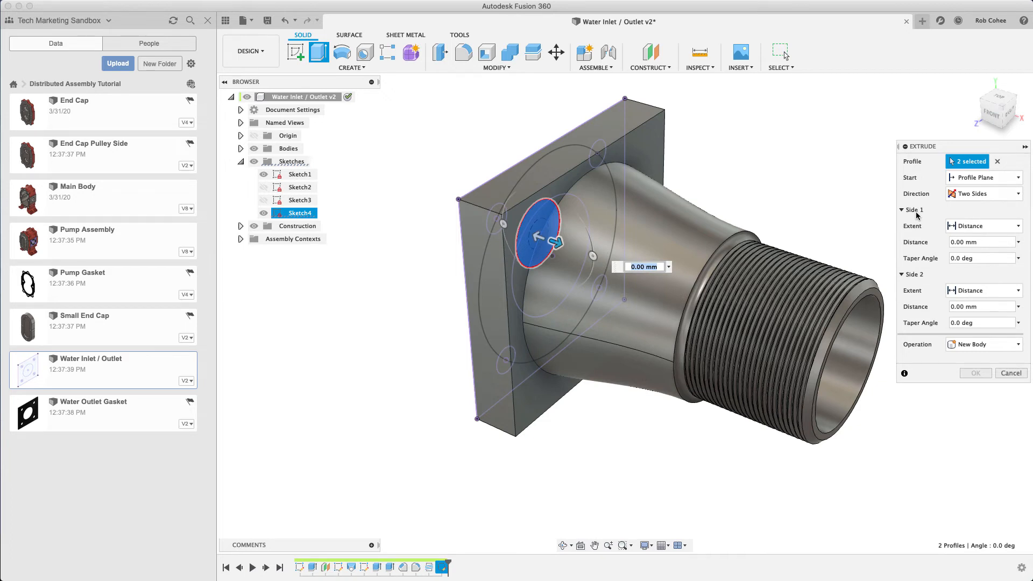
left_click(981, 225)
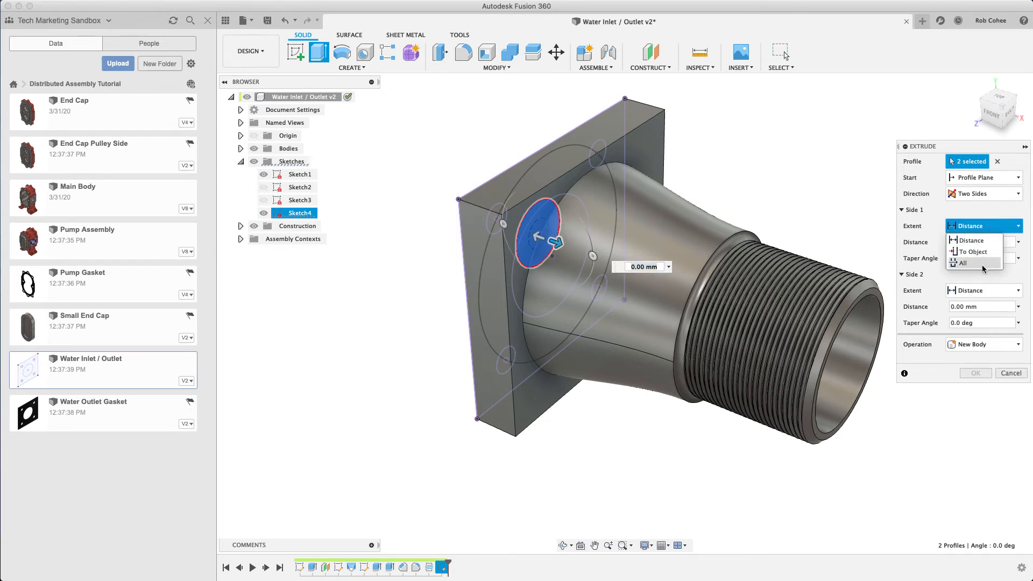
left_click(962, 263)
type(".5")
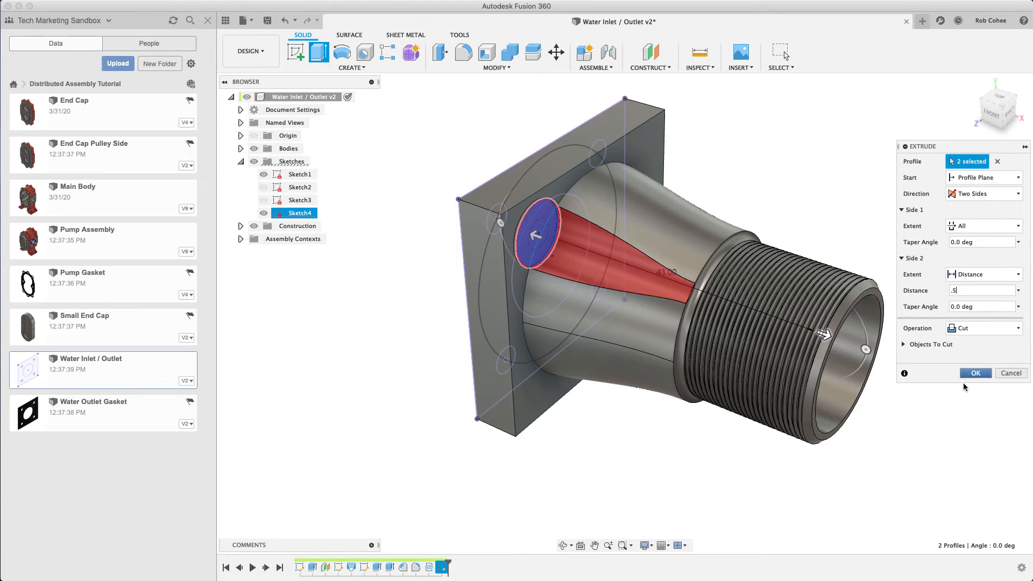
left_click(975, 373)
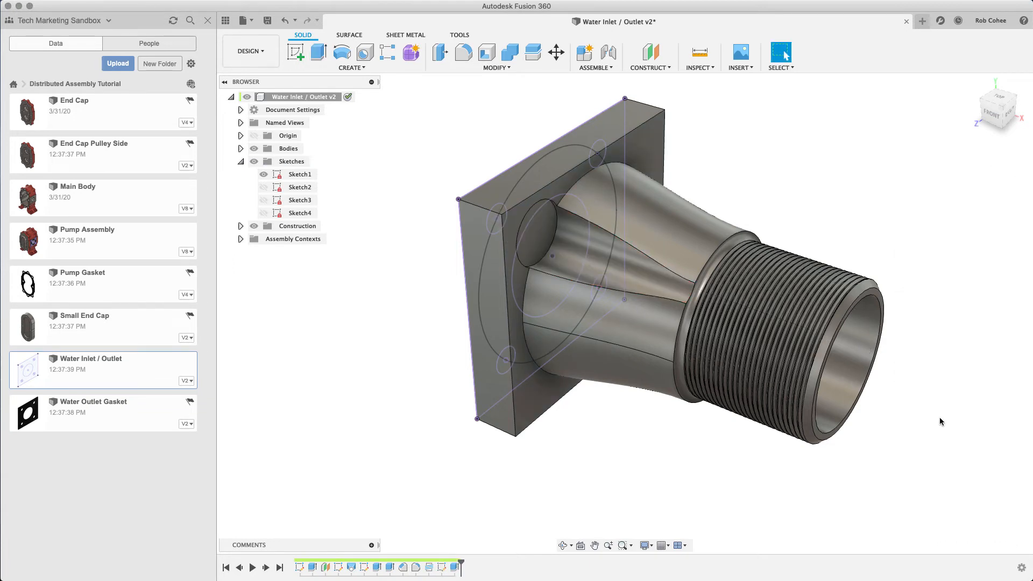
Place a flipped M5 flat-head clearance hole, 13 mm deep, on the flange sketch point.
left_click(364, 52)
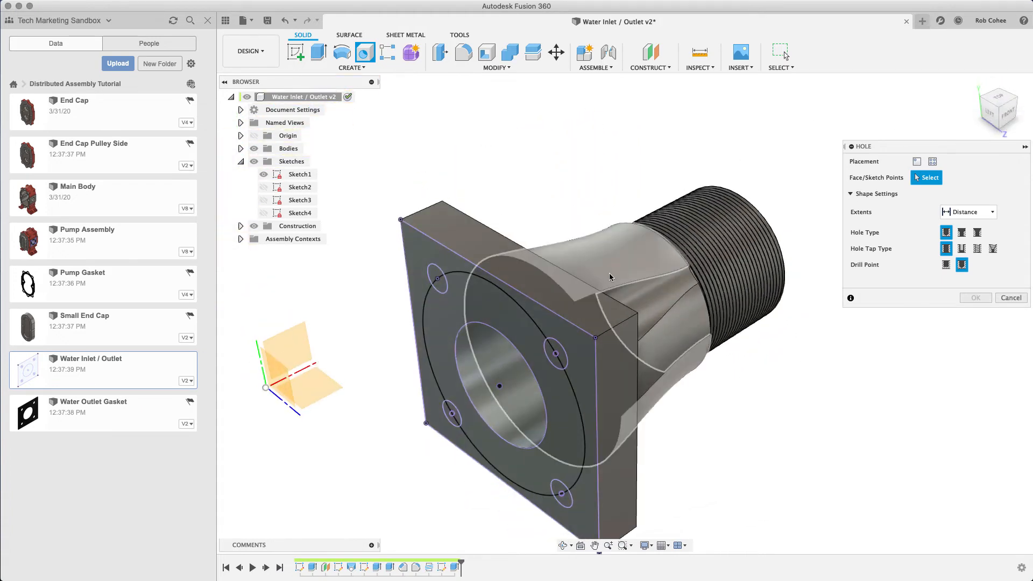
left_click(555, 355)
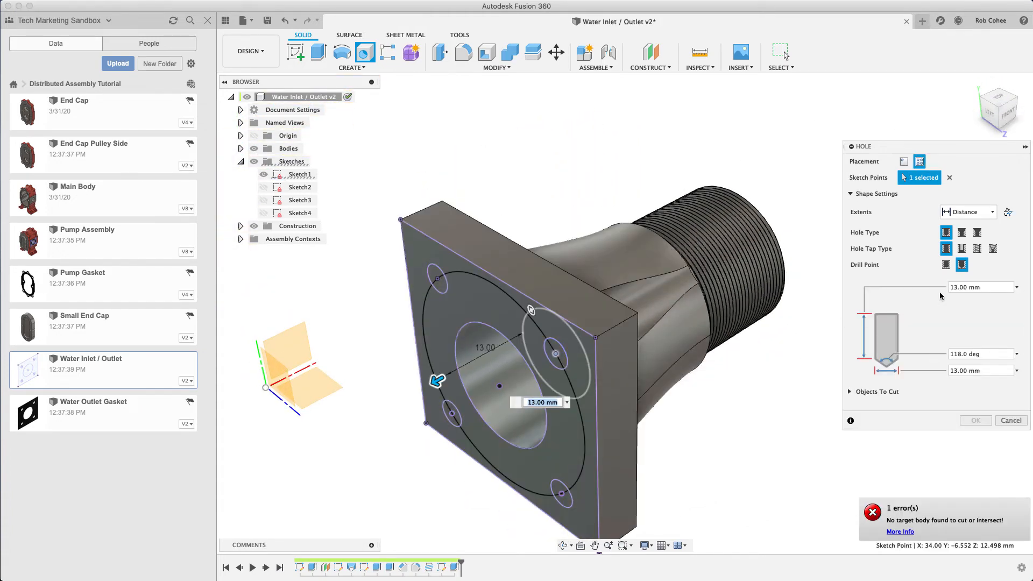
left_click(1008, 211)
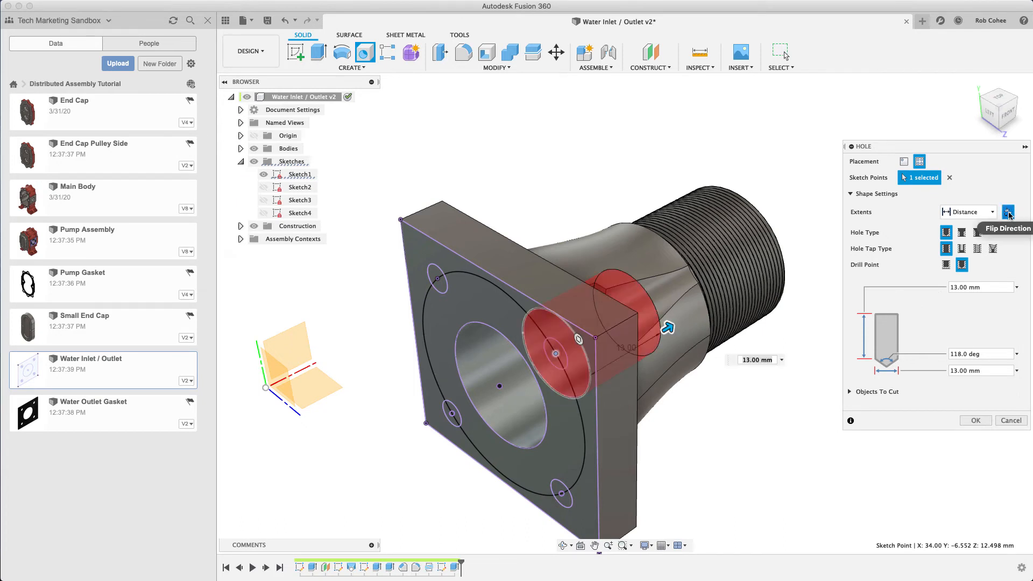
mouse_move(962, 248)
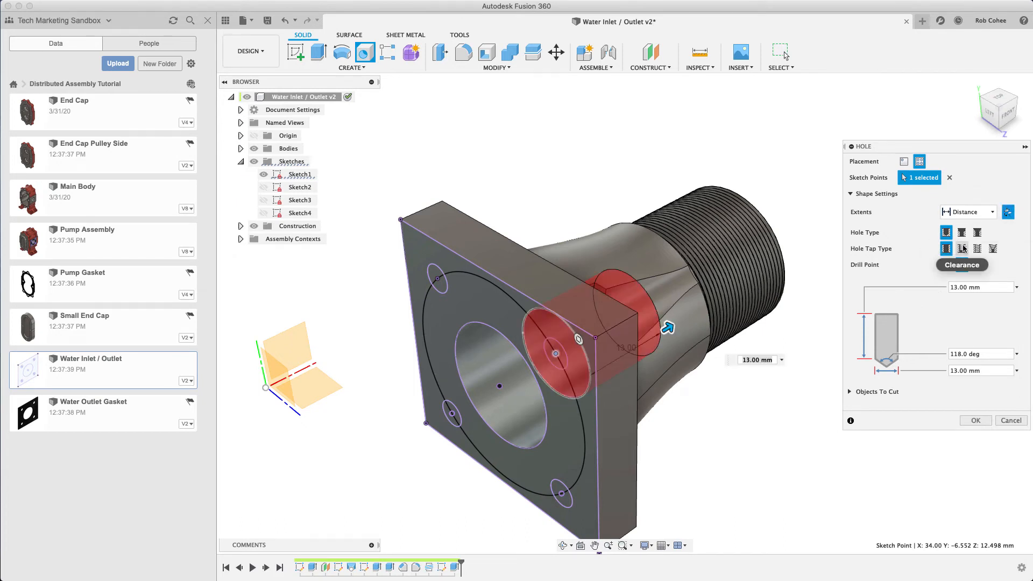
left_click(962, 249)
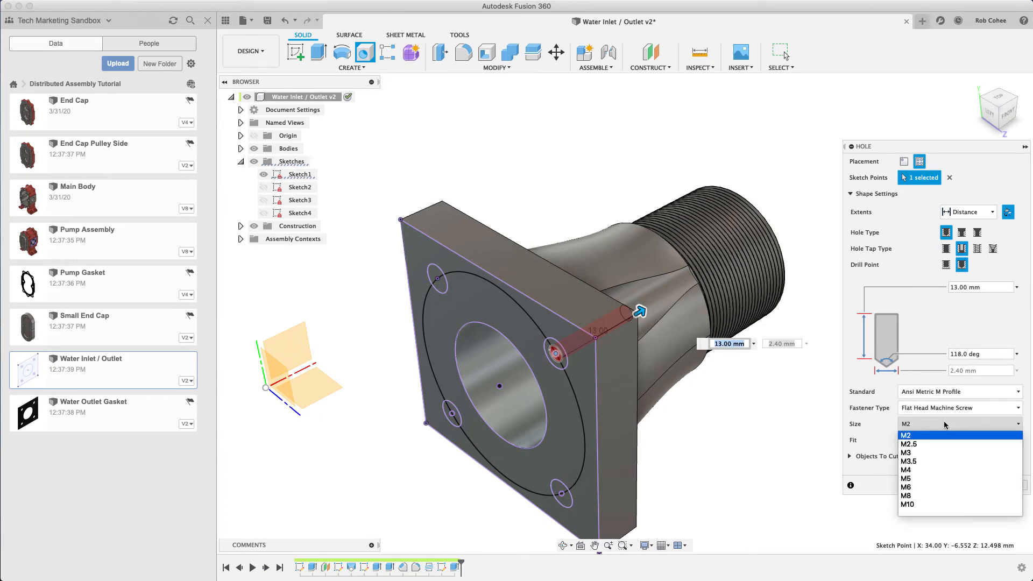
left_click(906, 478)
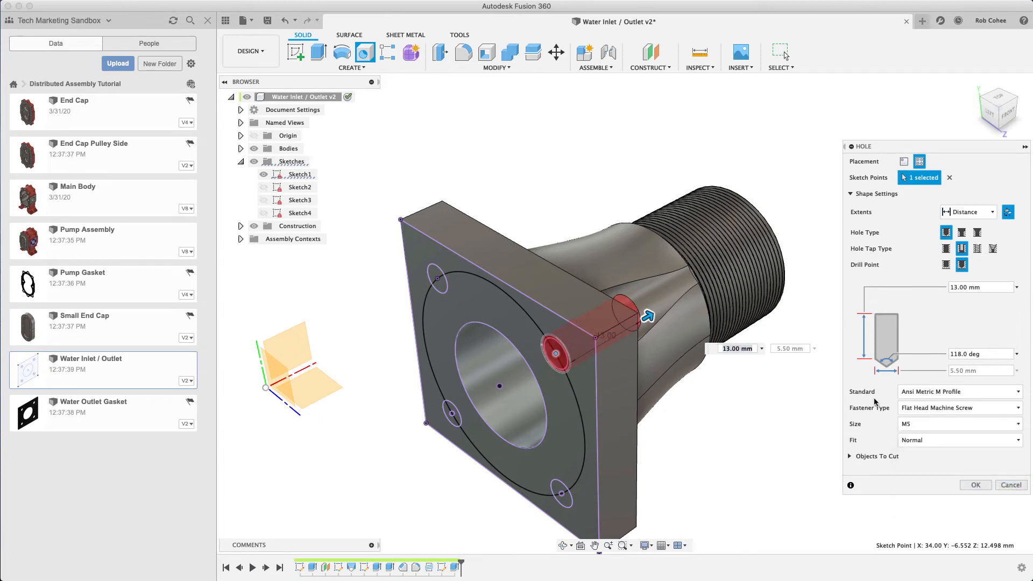
mouse_move(927, 311)
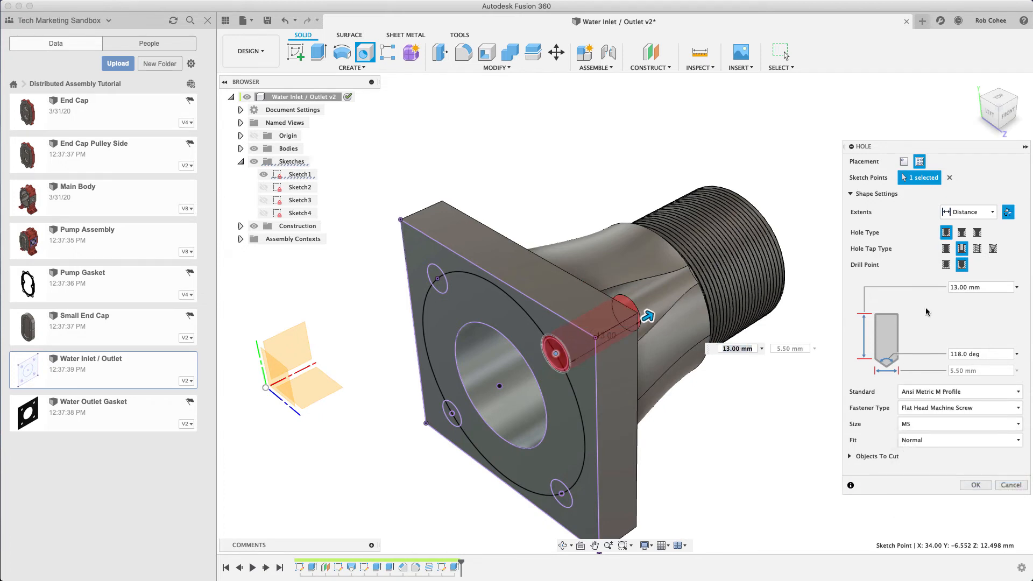
mouse_move(964, 303)
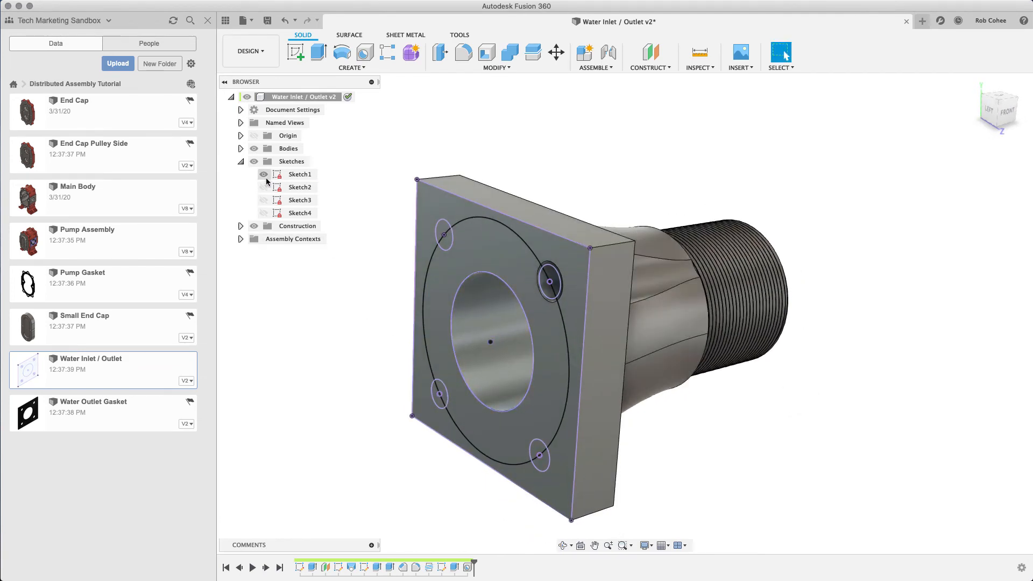
Hide Sketch1 and pattern the hole features in a full circular pattern.
left_click(263, 174)
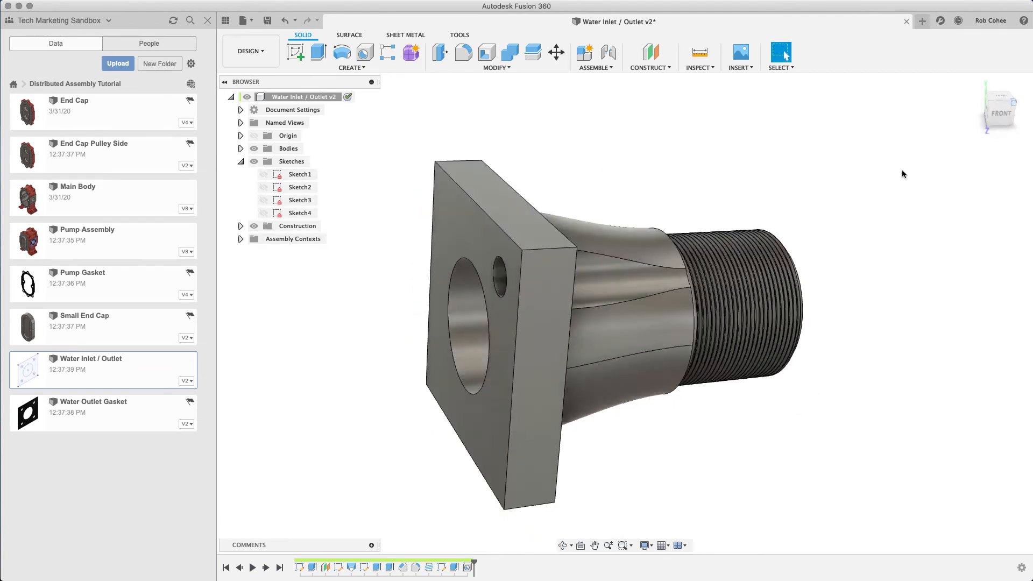
left_click(352, 53)
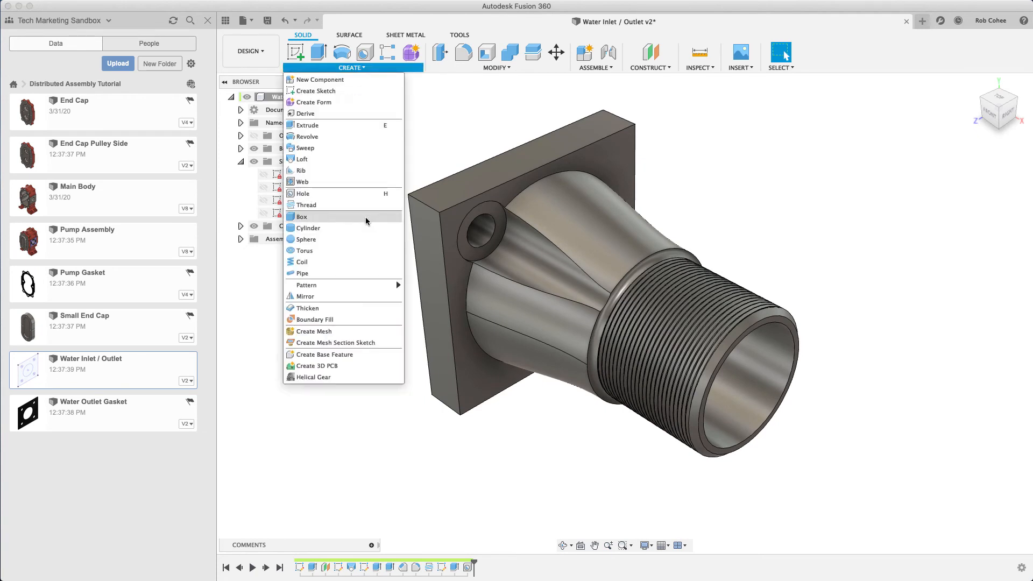
mouse_move(305, 284)
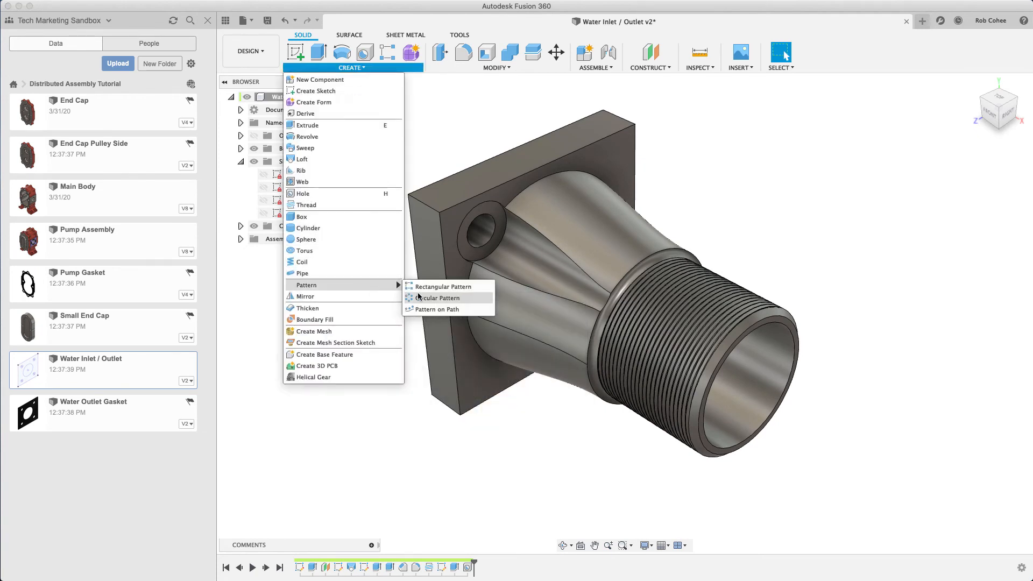
left_click(436, 298)
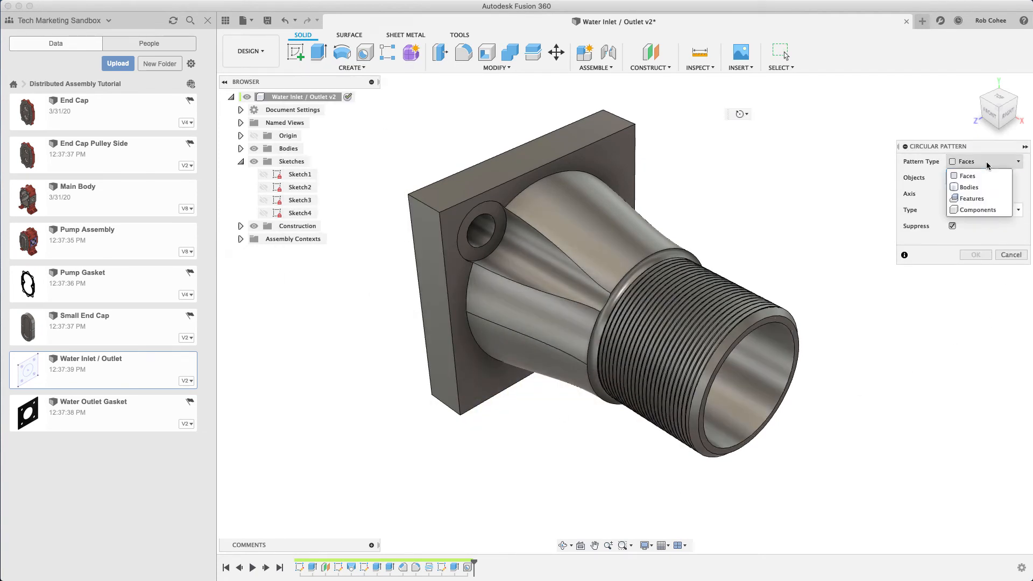
left_click(972, 198)
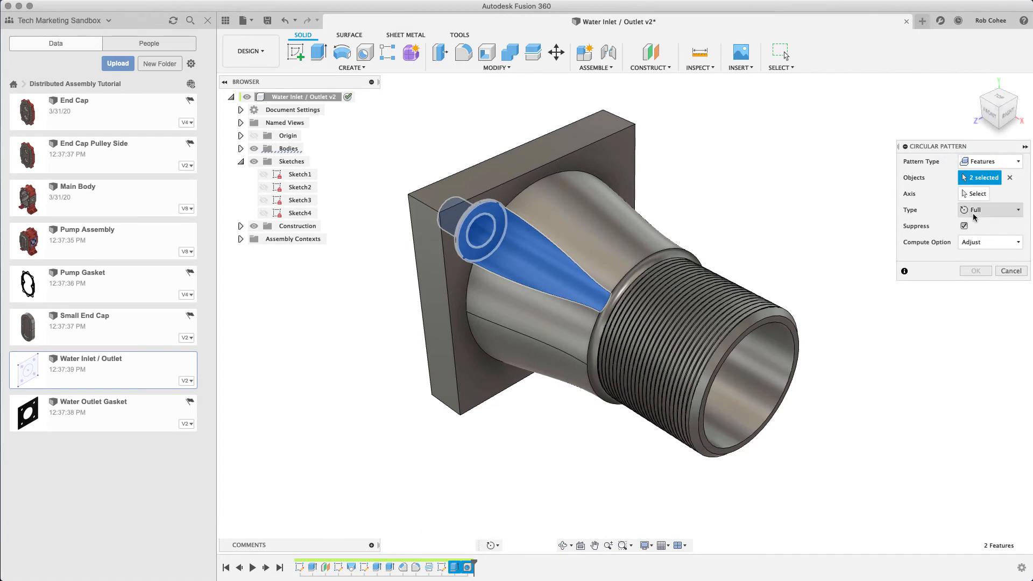
left_click(978, 193)
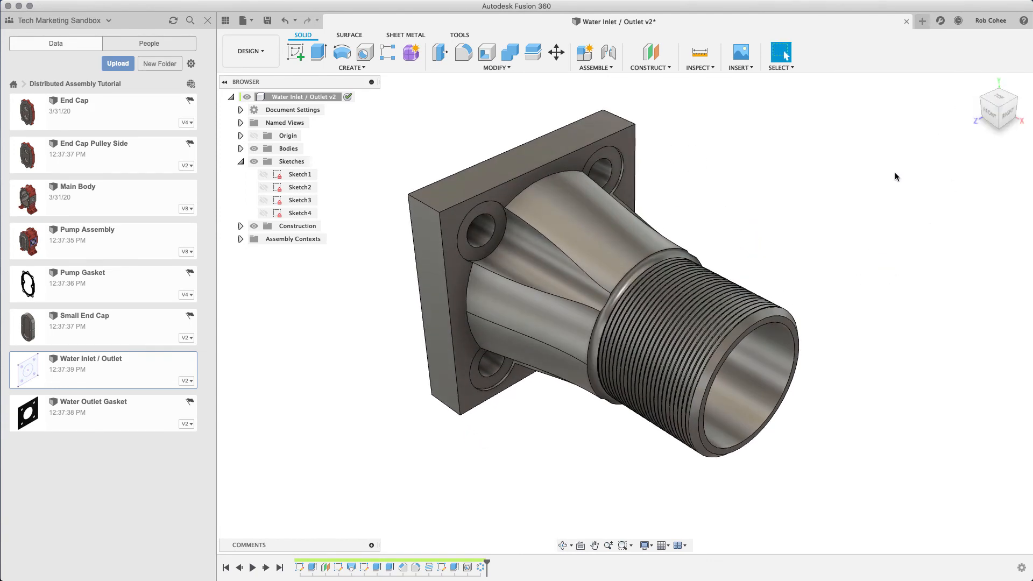
mouse_move(267, 20)
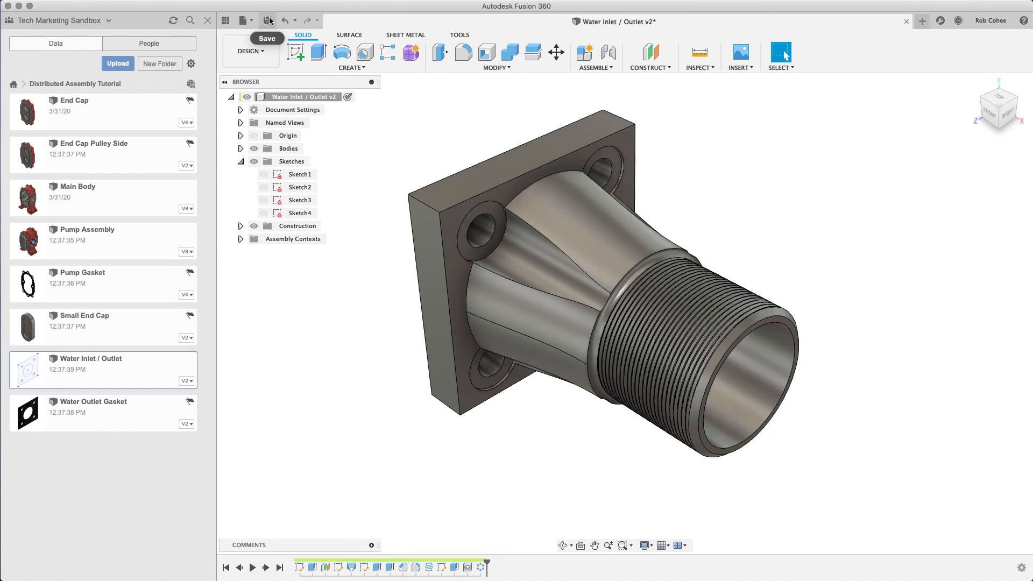
Save this version as a milestone with the description 'INITIAL MILESTONE'.
left_click(266, 20)
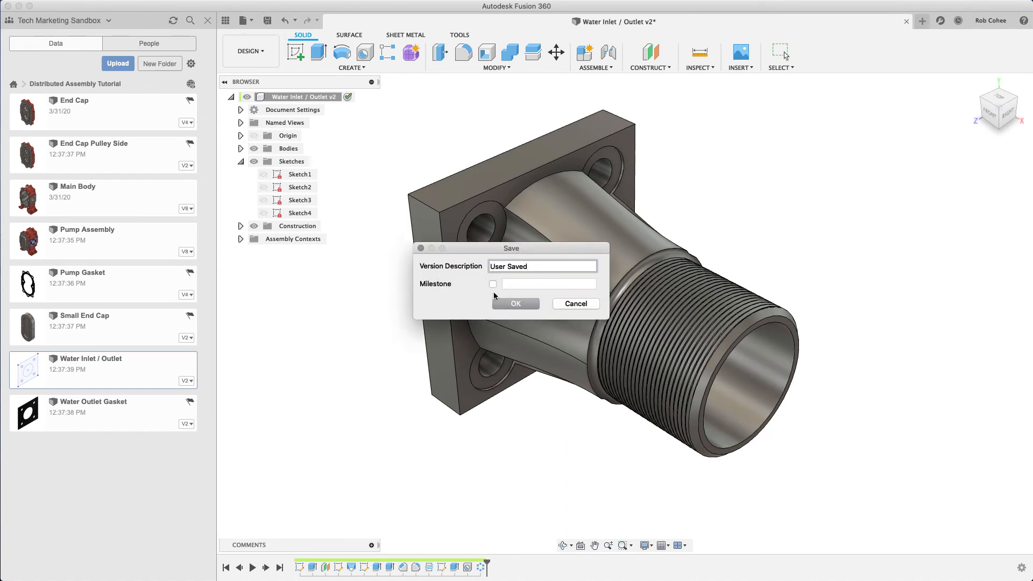
left_click(493, 284)
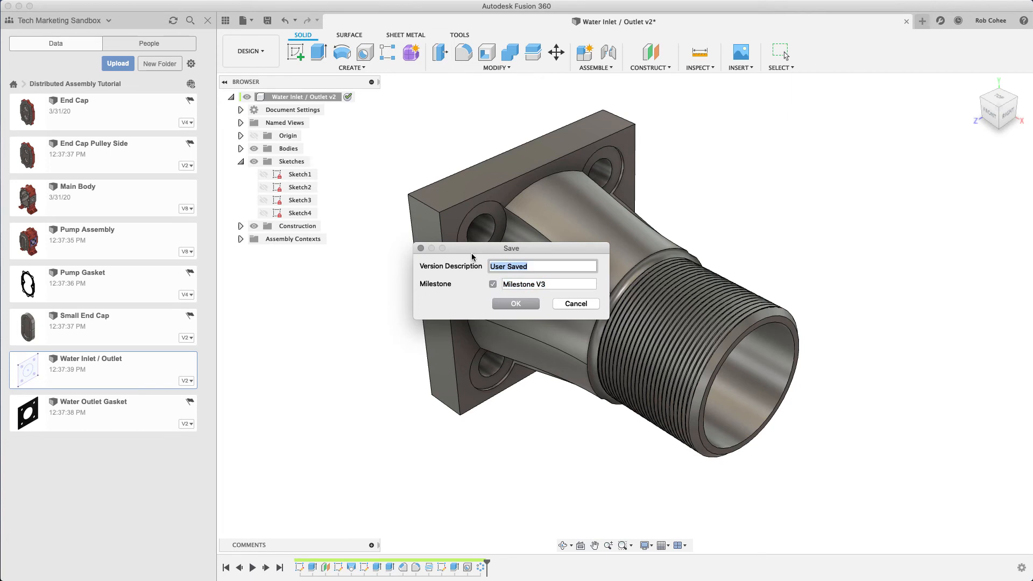
type("INITIAL")
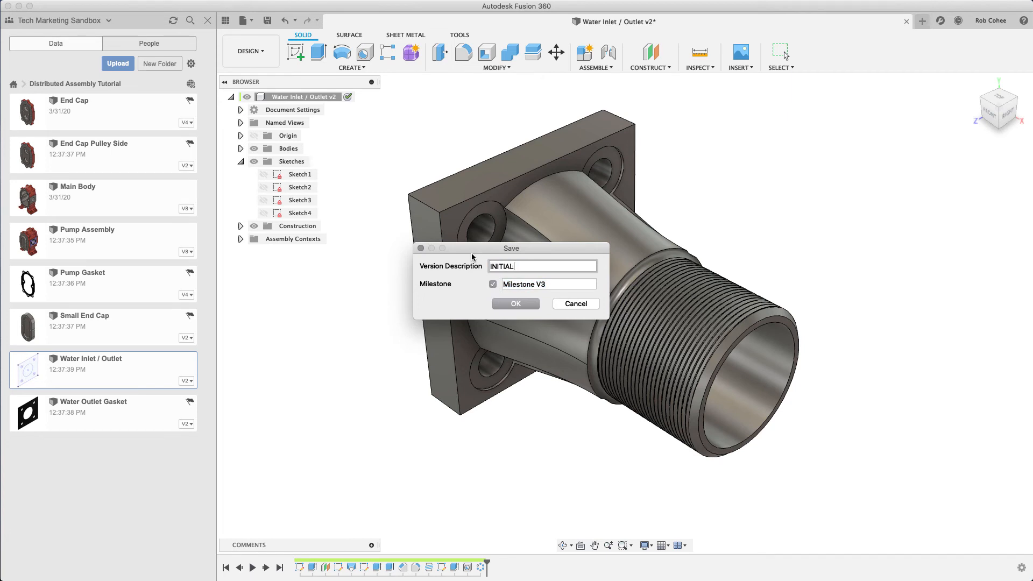
type("MILESTONE")
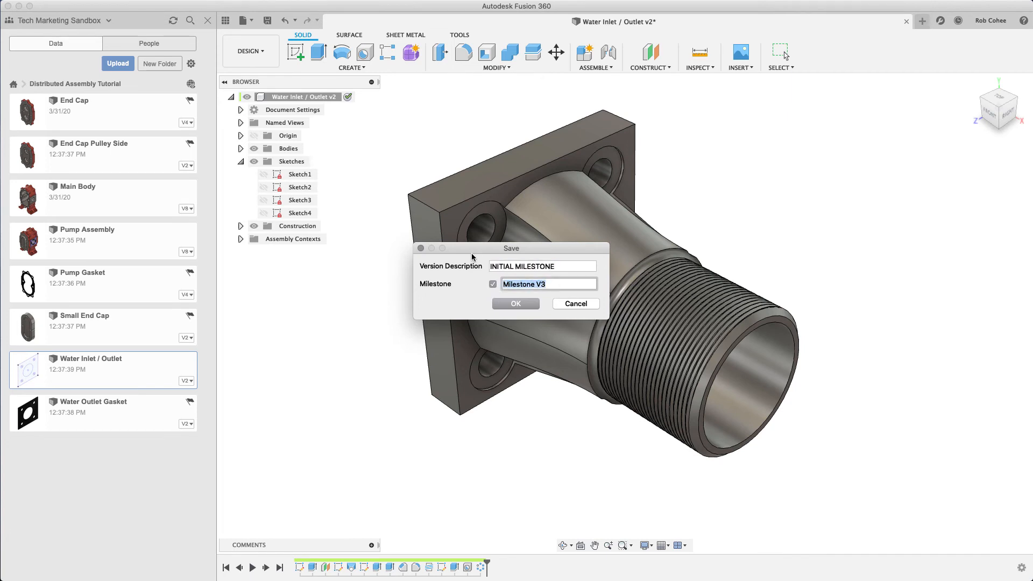
left_click(516, 303)
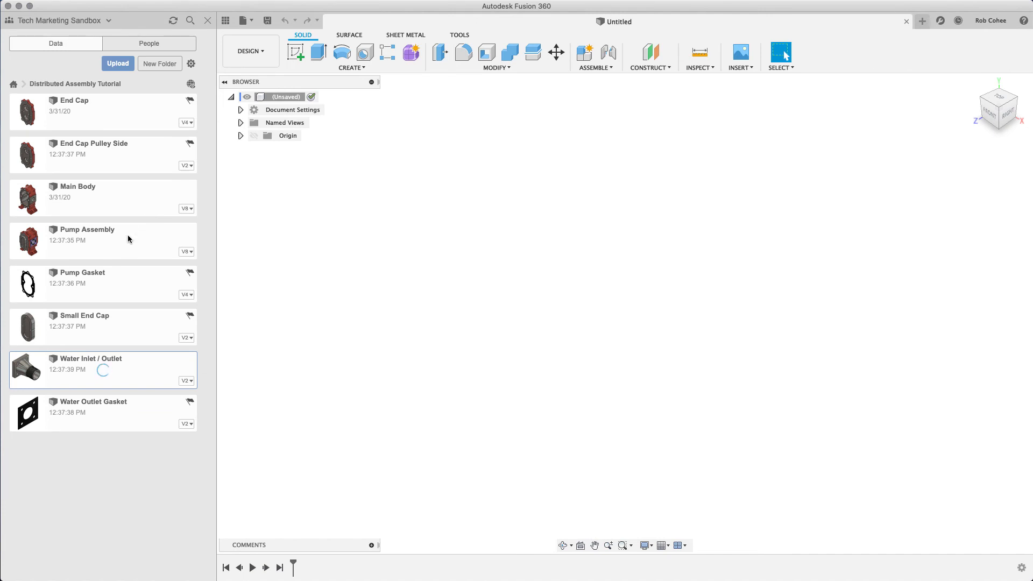
Open Pump Assembly and place a Move/Copy duplicate of Water Inlet / Outlet v3:1.
double_click(86, 229)
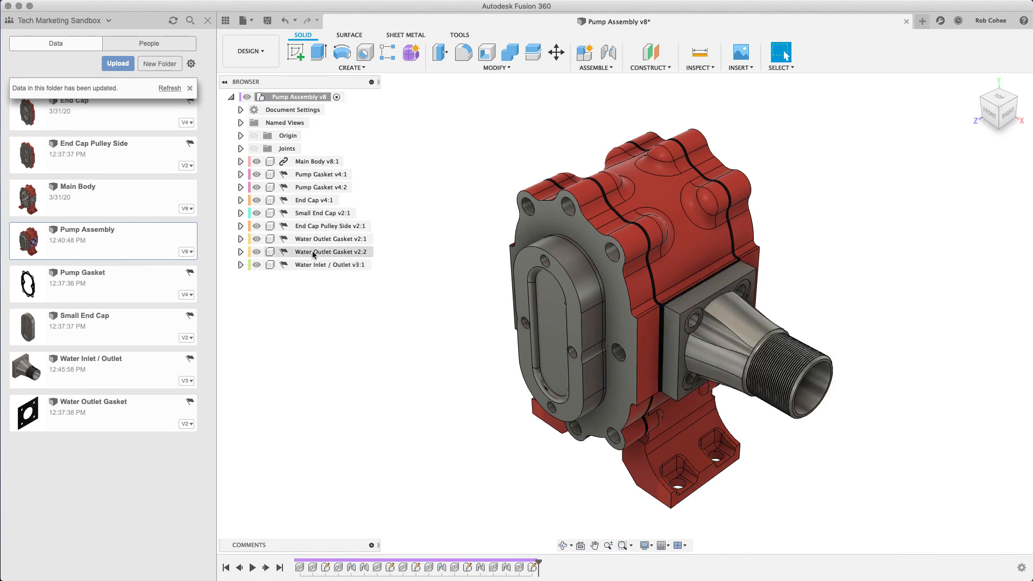
right_click(329, 264)
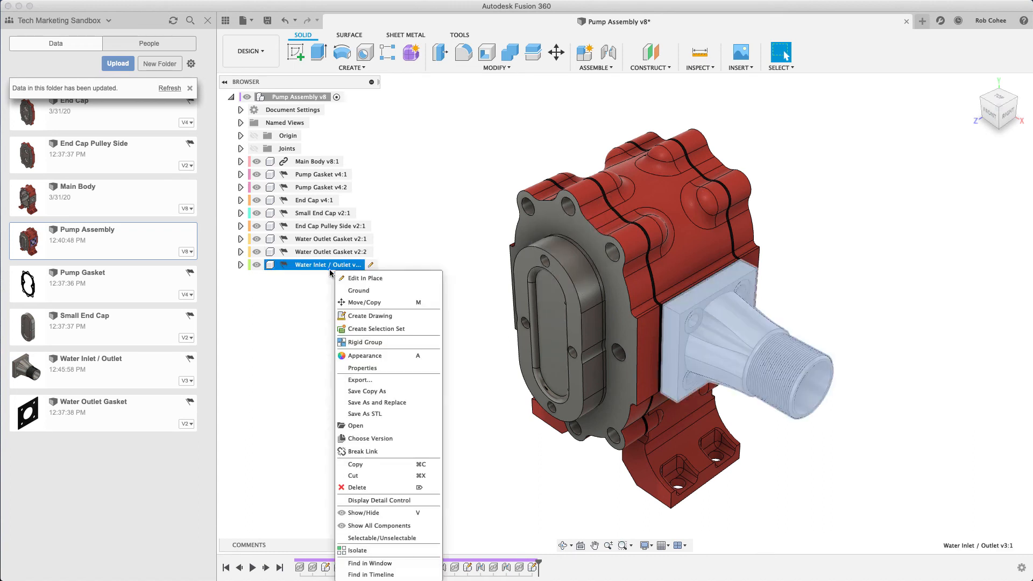
left_click(363, 302)
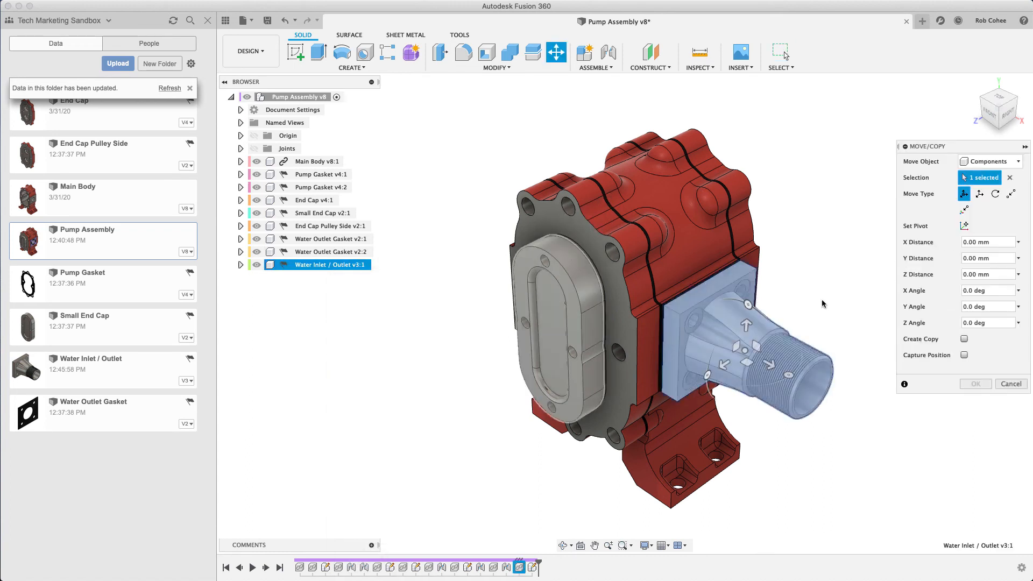
left_click(965, 338)
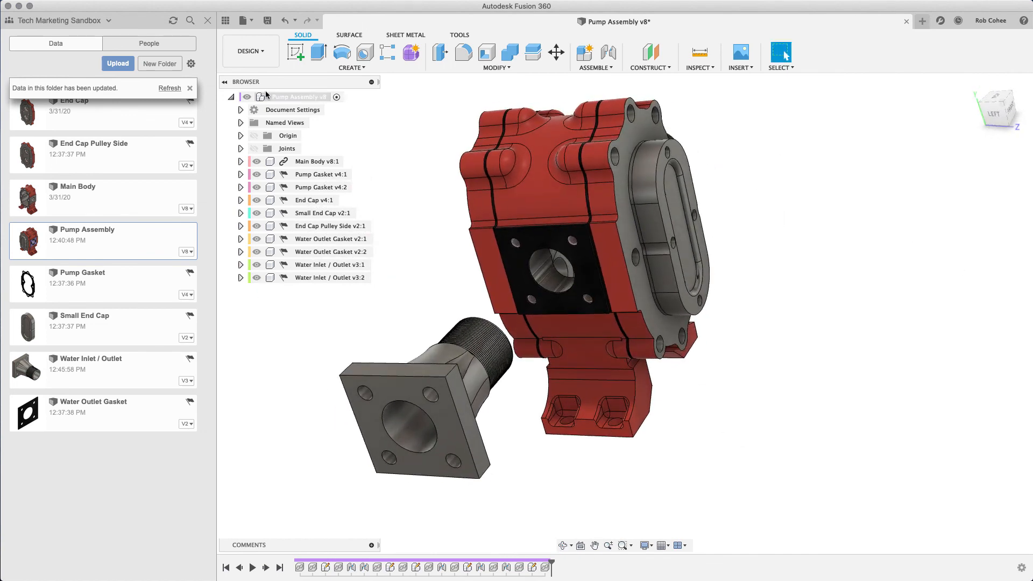
Joint the copy's flange centre to Water Outlet Gasket v2's centre at a 180° angle.
left_click(605, 51)
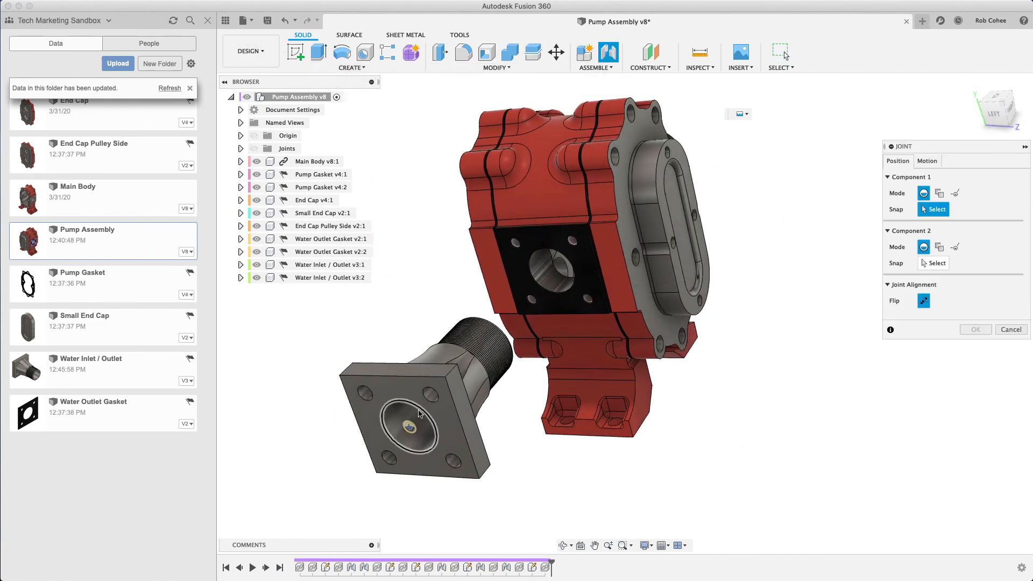
left_click(410, 428)
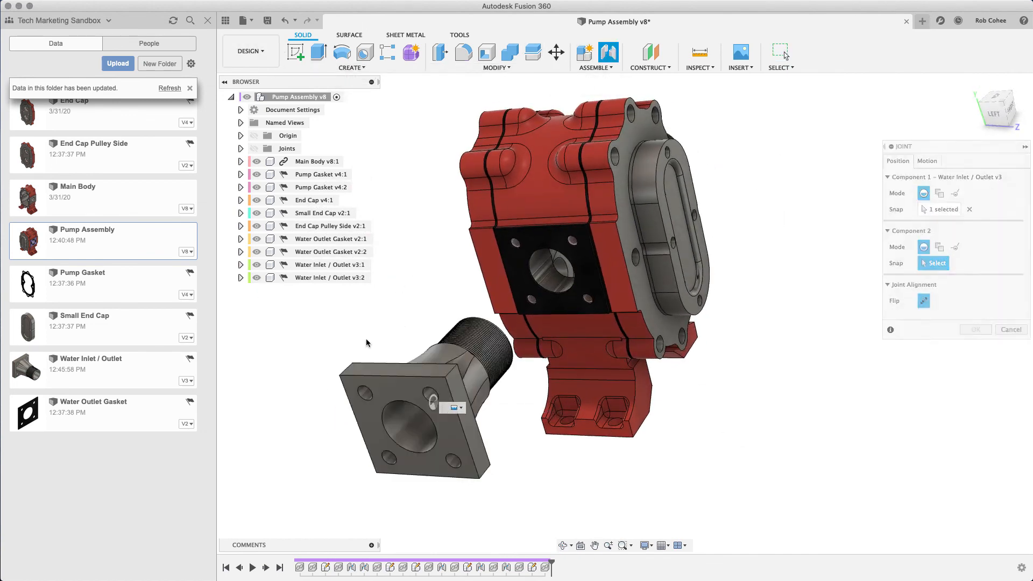
right_click(409, 272)
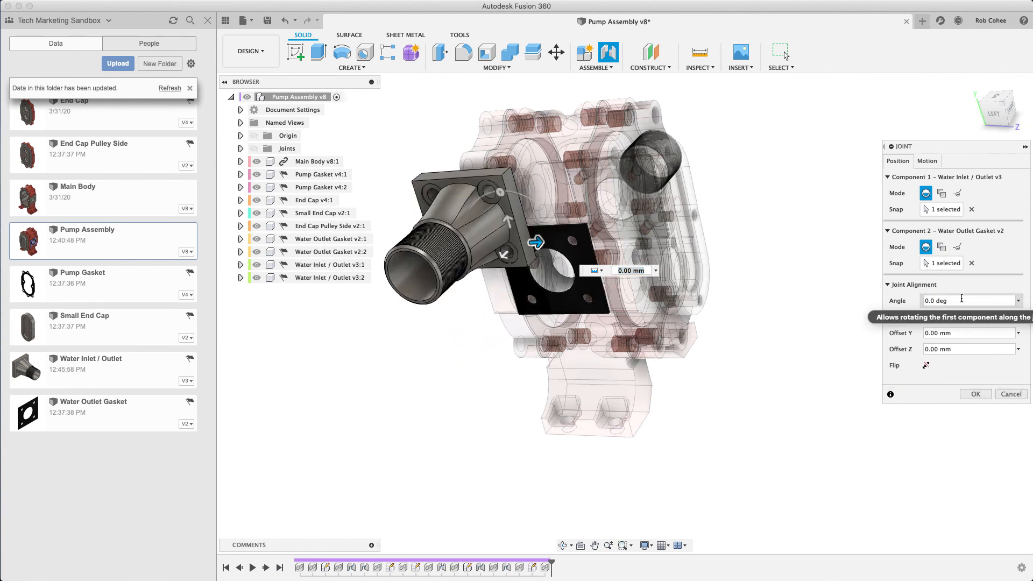
type("180")
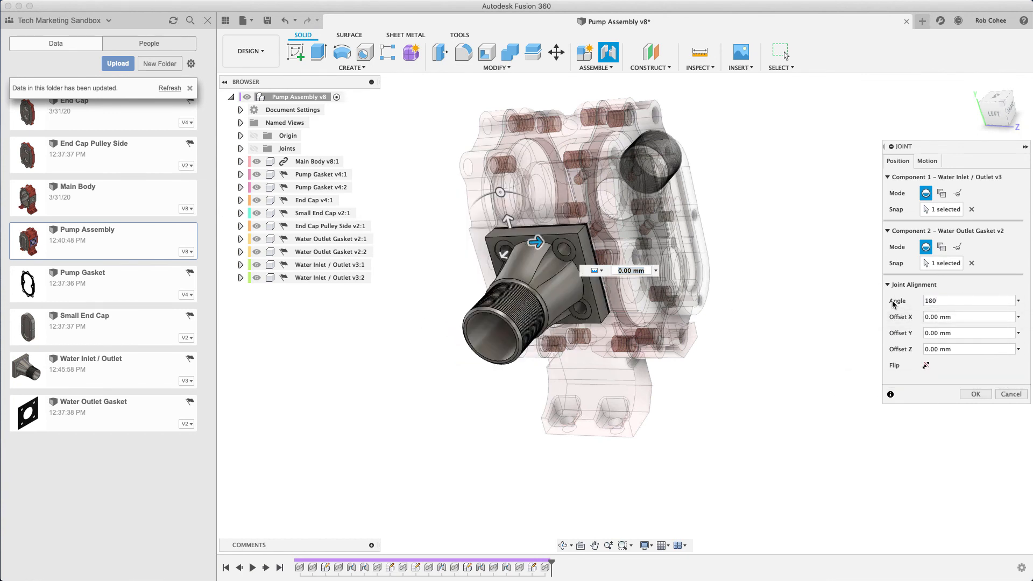
left_click(976, 394)
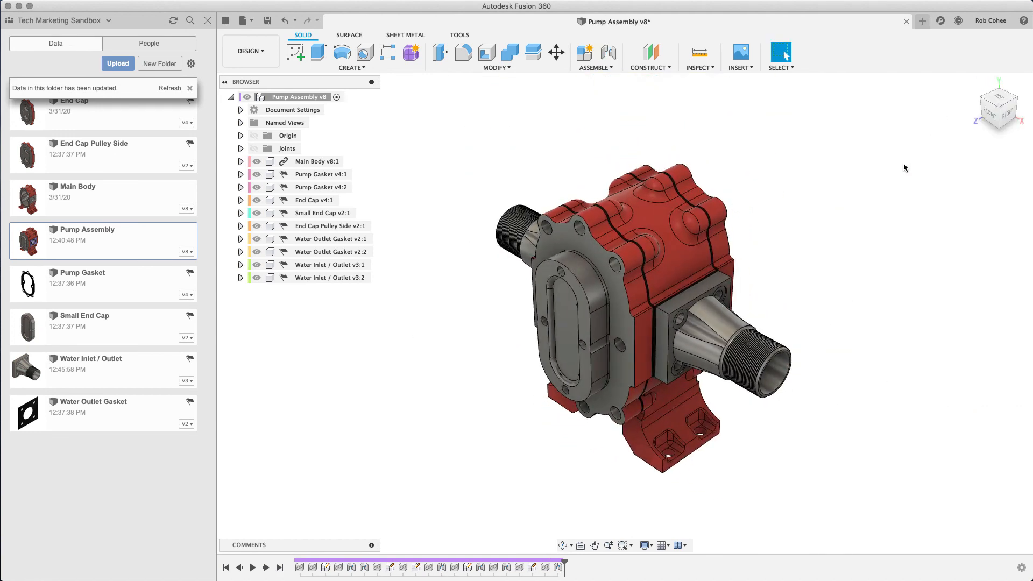
mouse_move(889, 174)
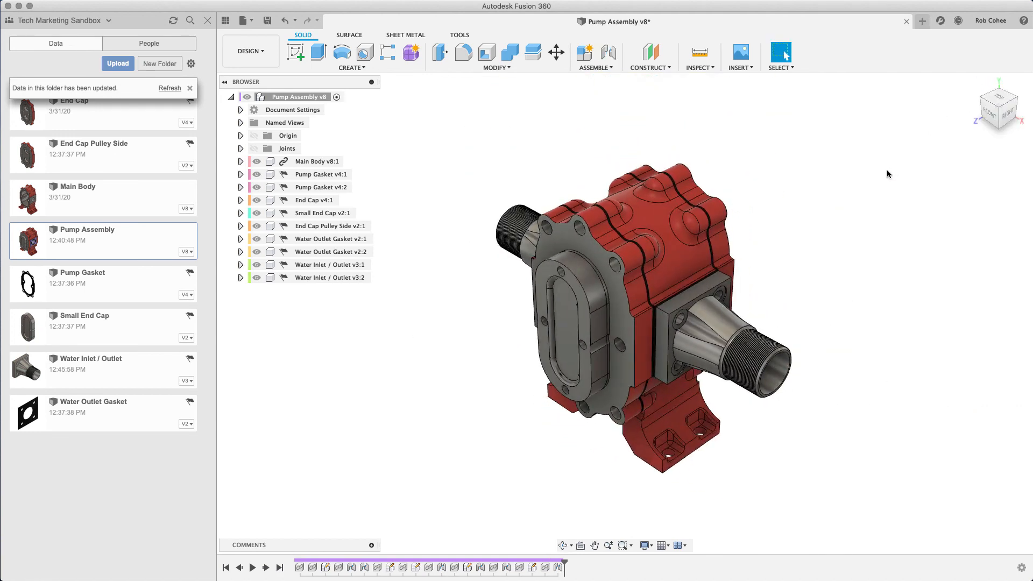
mouse_move(267, 21)
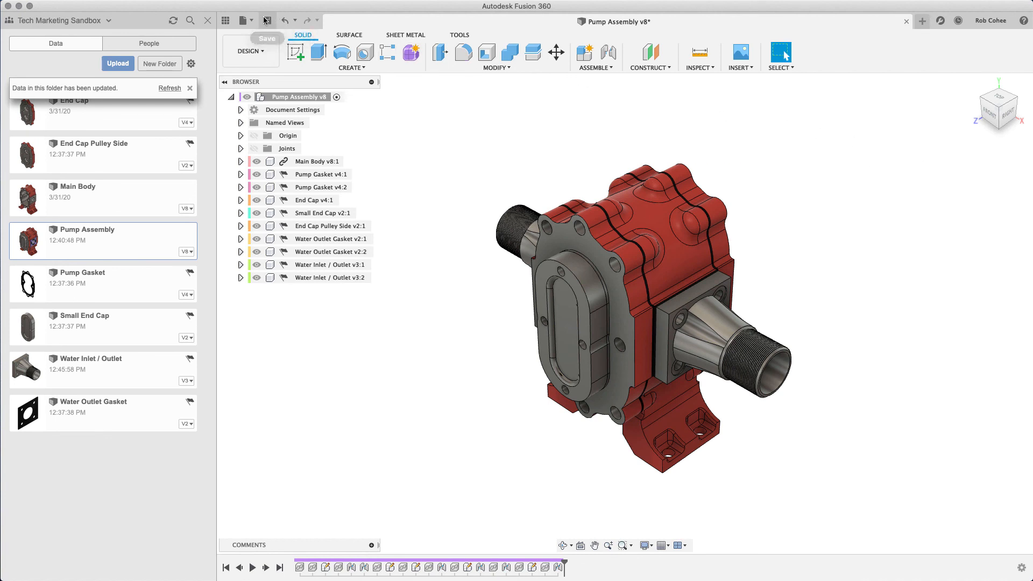
Save the Pump Assembly as a new version with both fittings attached.
left_click(267, 20)
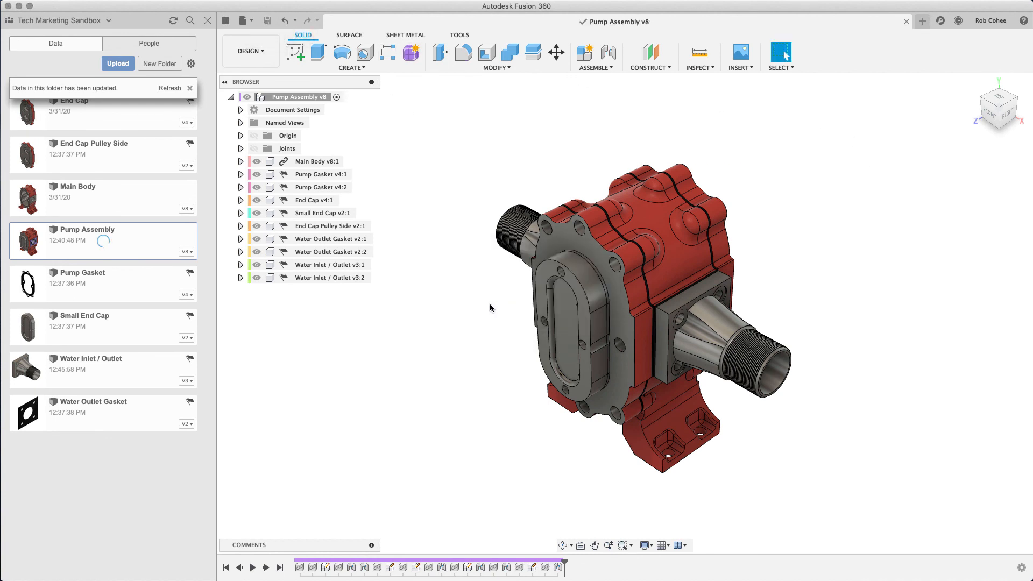